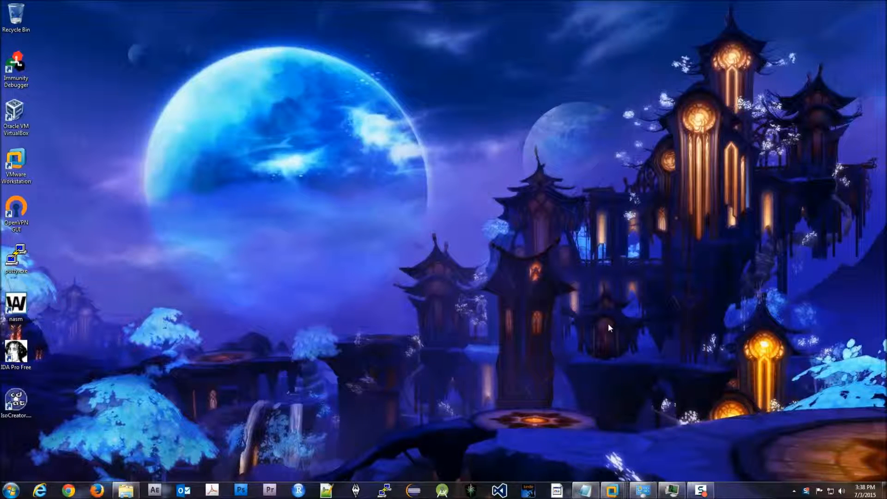
mouse_move(599, 344)
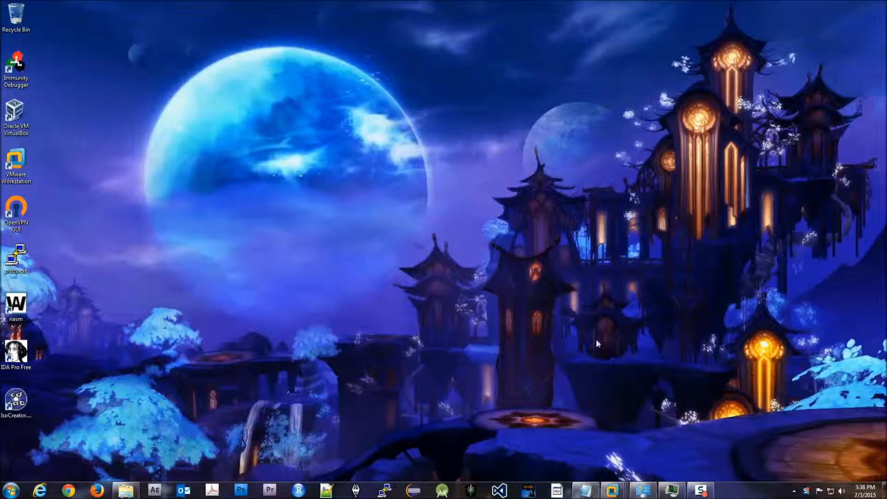
mouse_move(612, 489)
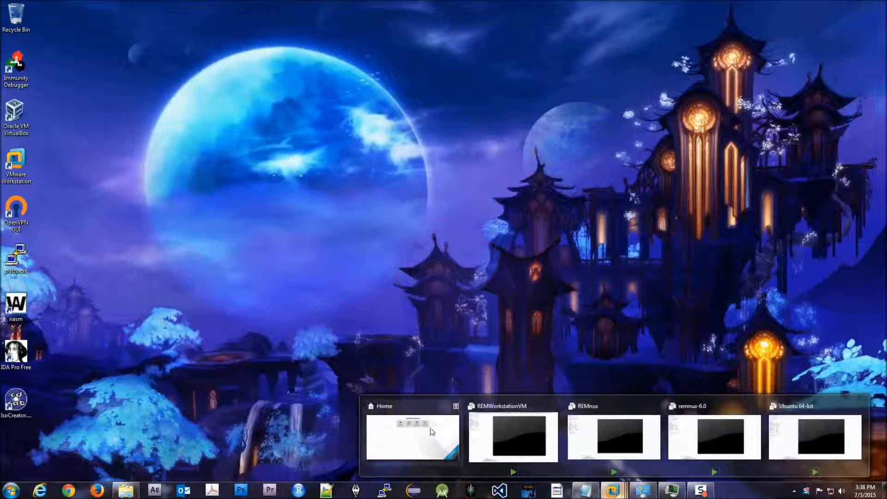
Start a Custom new virtual machine with Workstation 11.0 compatibility, installing the OS later.
left_click(413, 435)
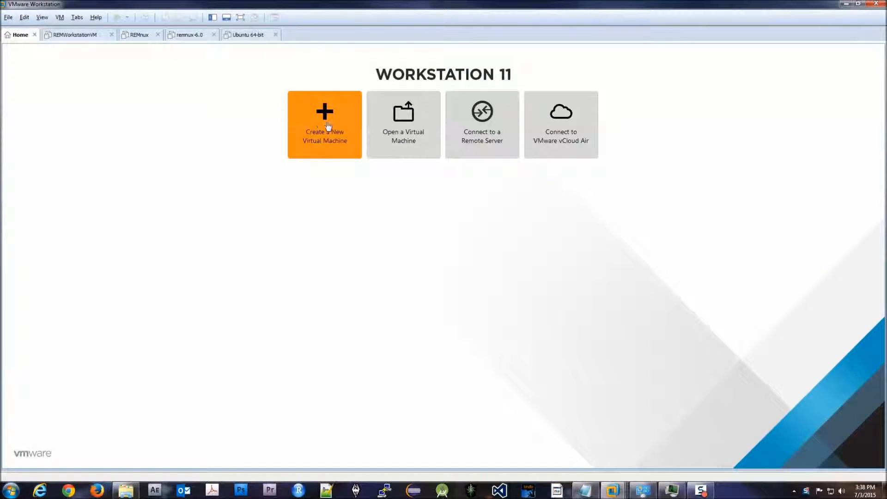
left_click(324, 123)
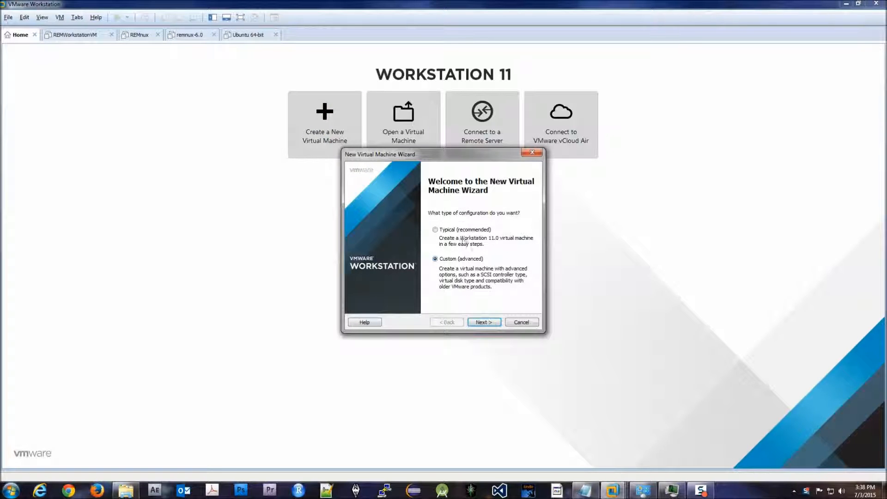
left_click(483, 322)
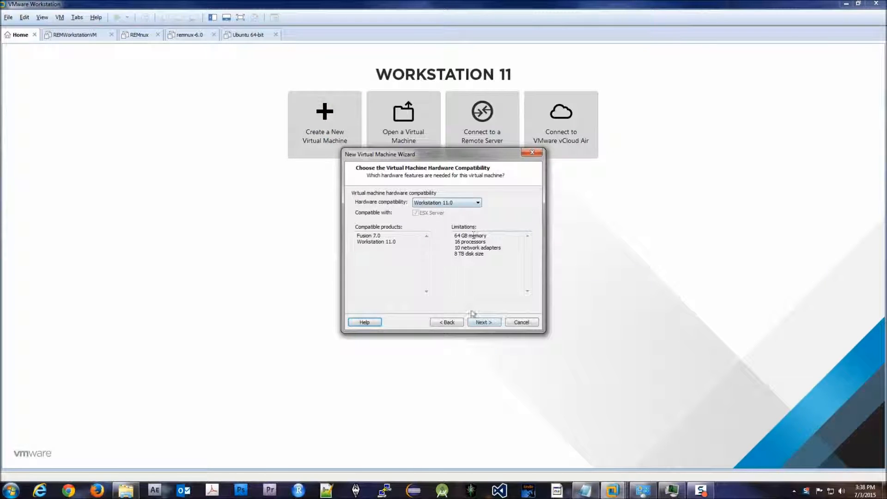
left_click(483, 322)
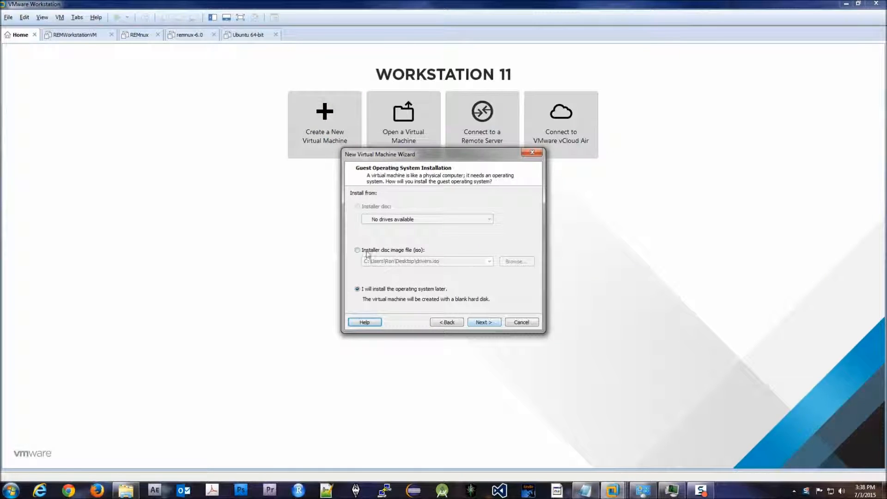
left_click(358, 250)
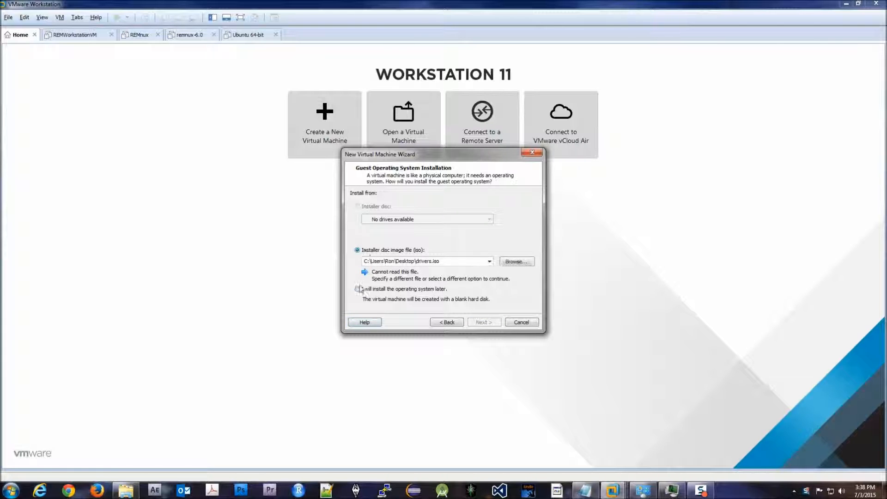
left_click(357, 288)
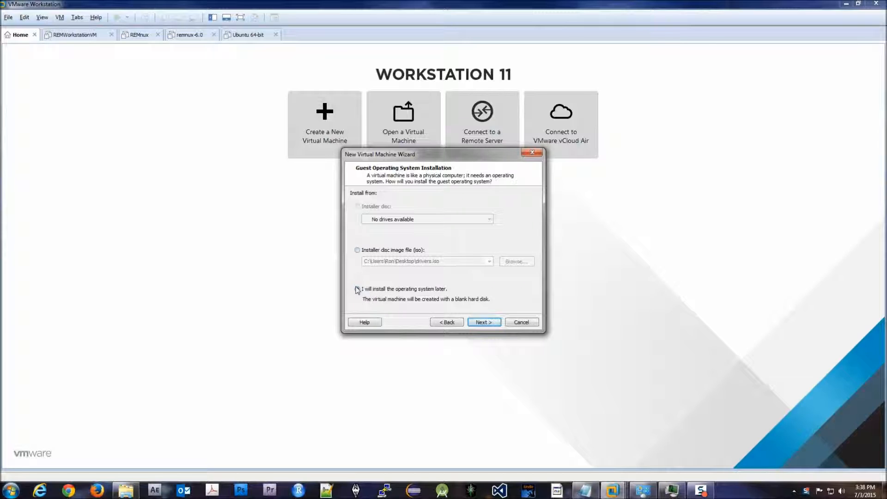
left_click(357, 289)
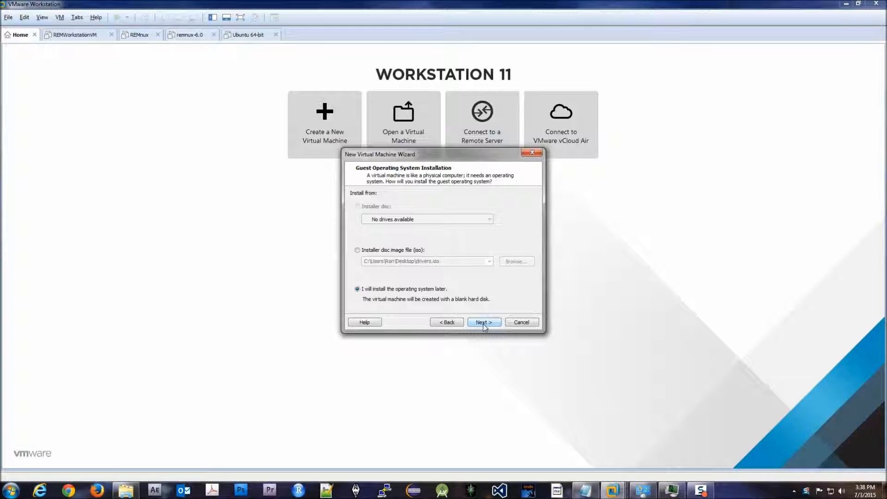
Choose Microsoft Windows version Windows 8 and name the machine Windows10Lab.
left_click(481, 322)
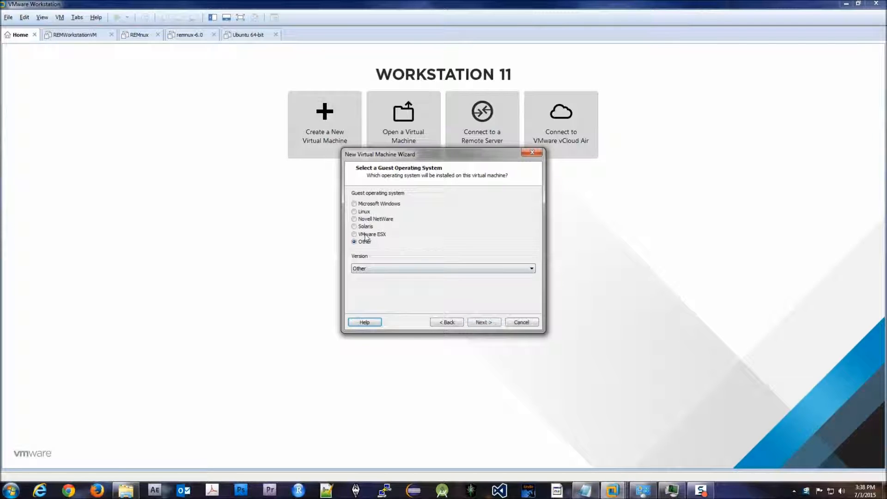
left_click(355, 203)
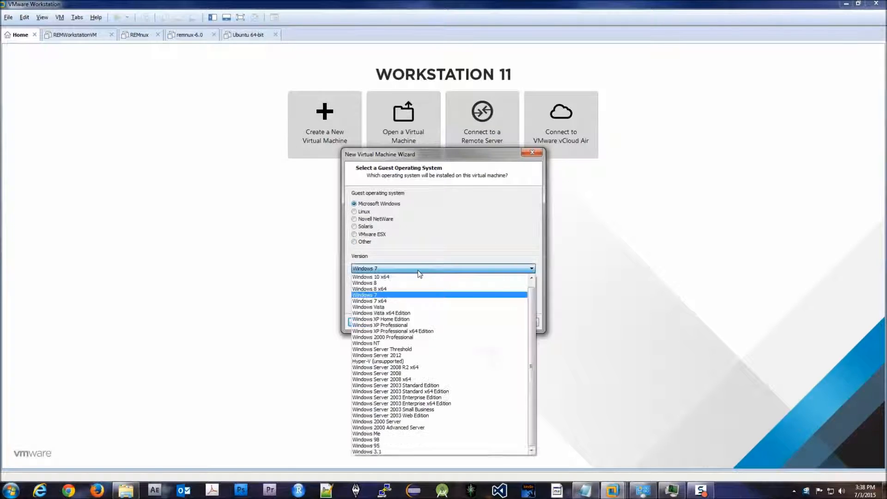
left_click(364, 282)
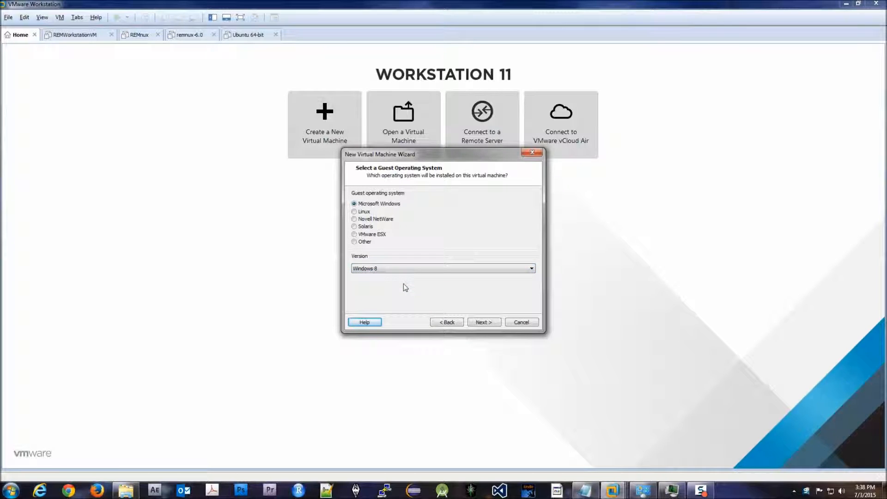
left_click(483, 321)
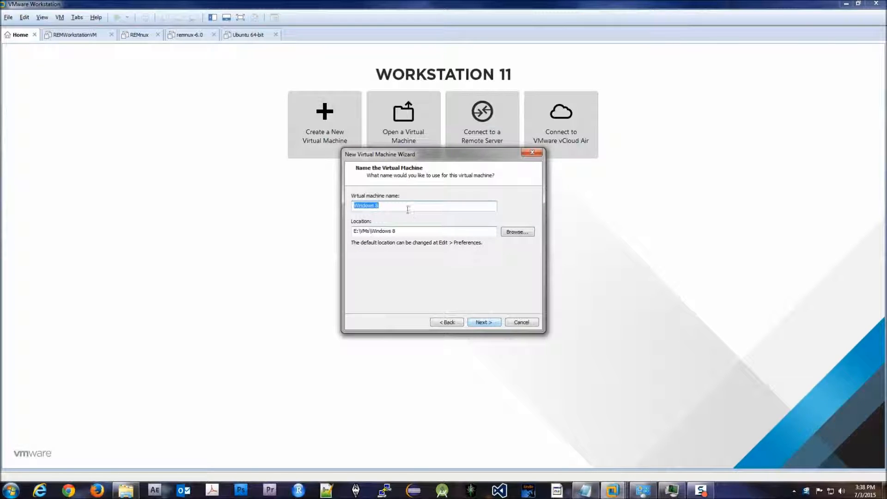
key("Backspace")
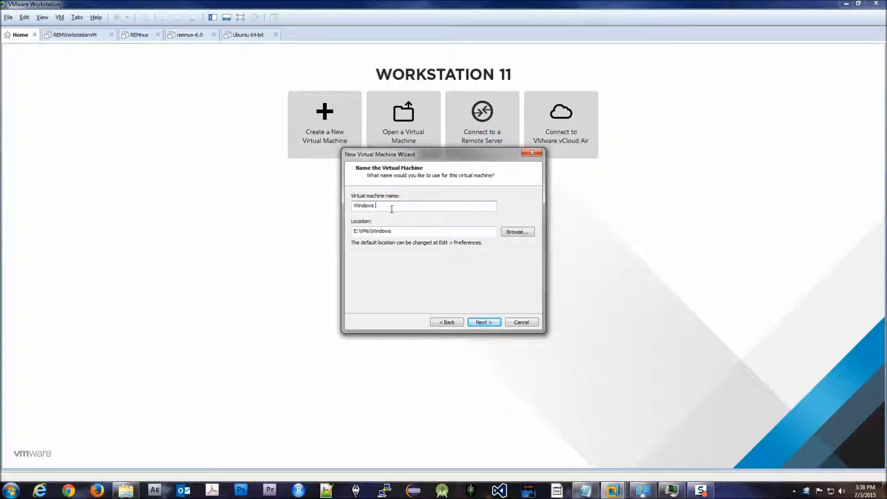
type("!")
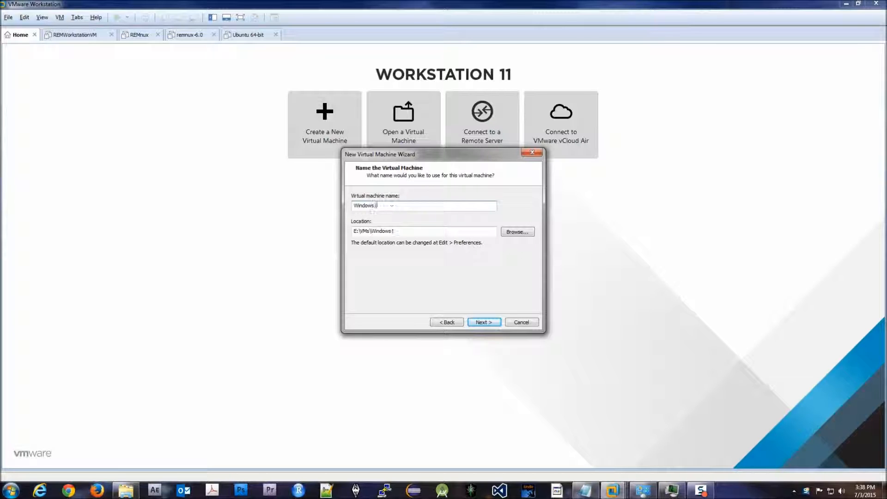
type("10Lab")
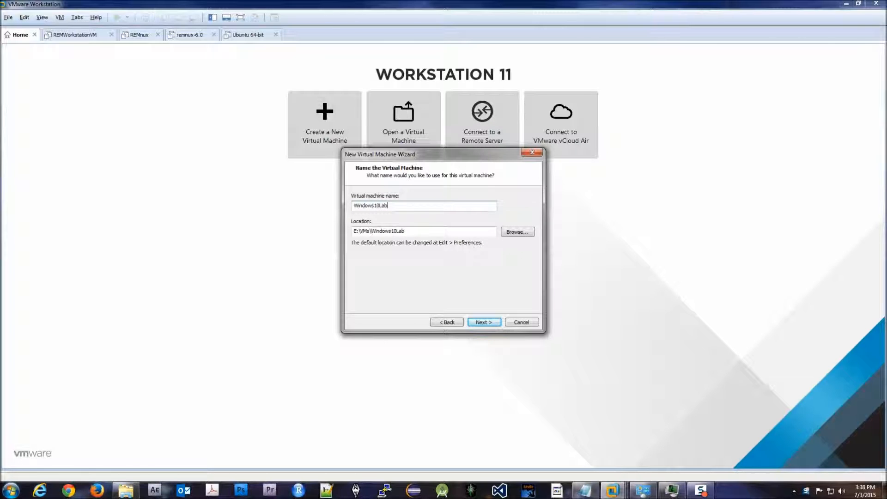
mouse_move(485, 322)
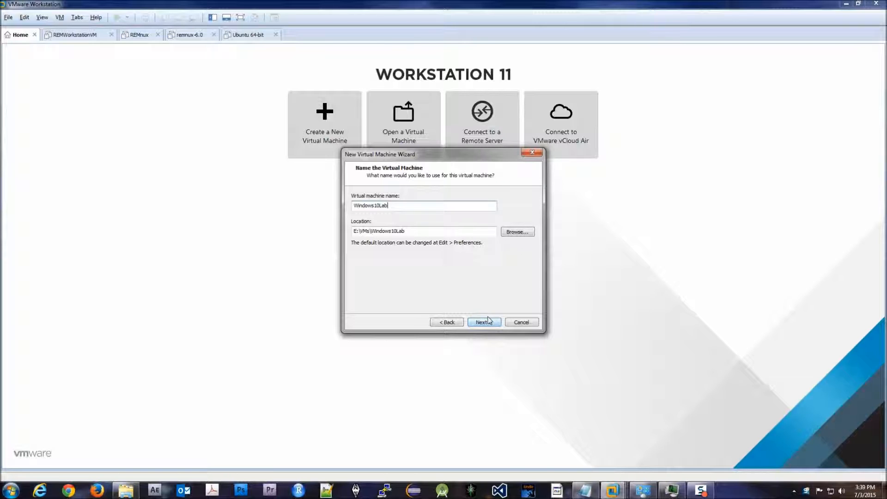
Set 2 cores per processor and keep 4096 MB, NAT, LSI Logic SAS and SCSI.
left_click(483, 322)
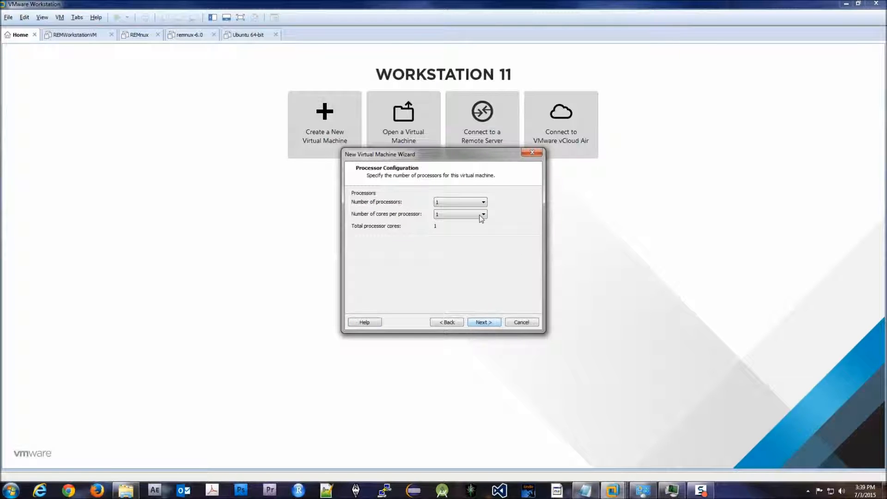
left_click(459, 213)
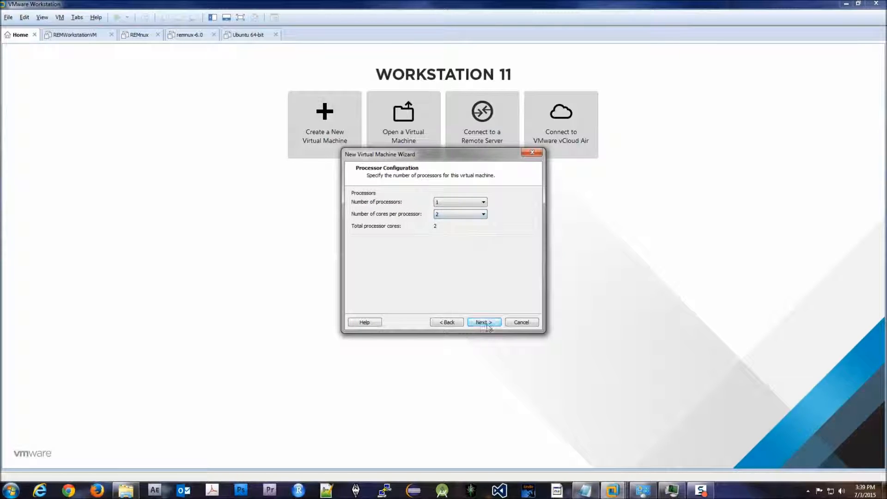
left_click(483, 322)
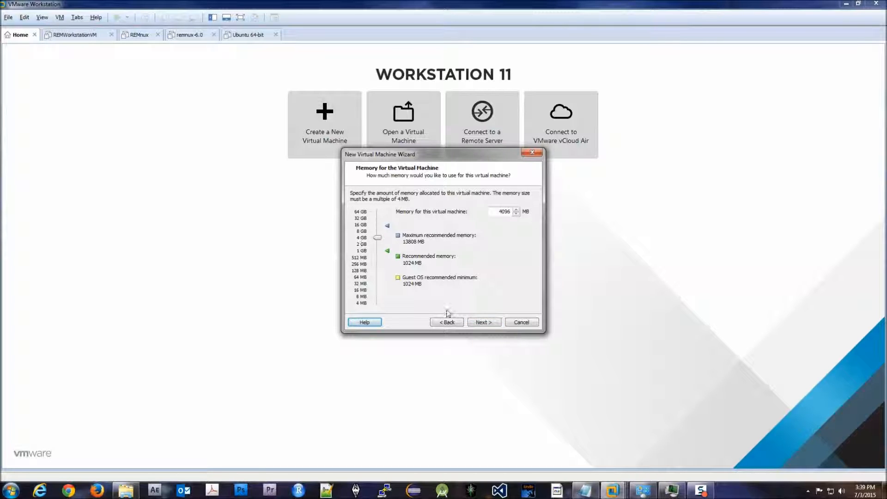
left_click(482, 321)
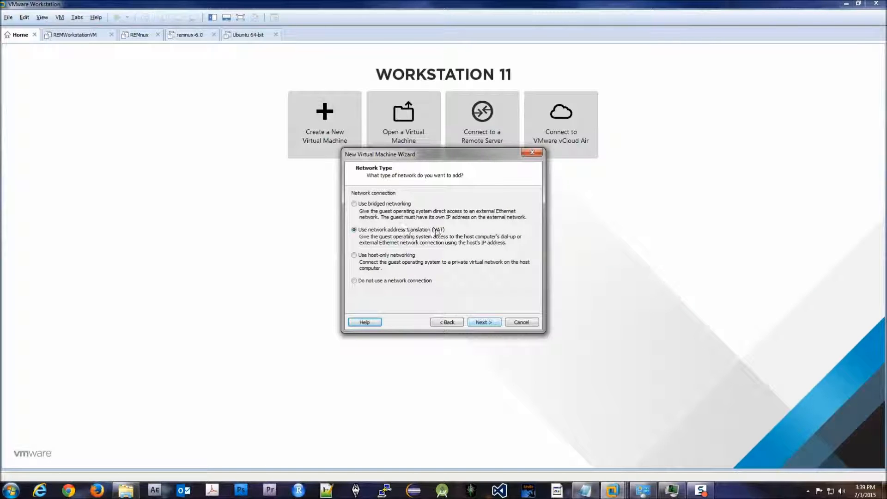
left_click(484, 322)
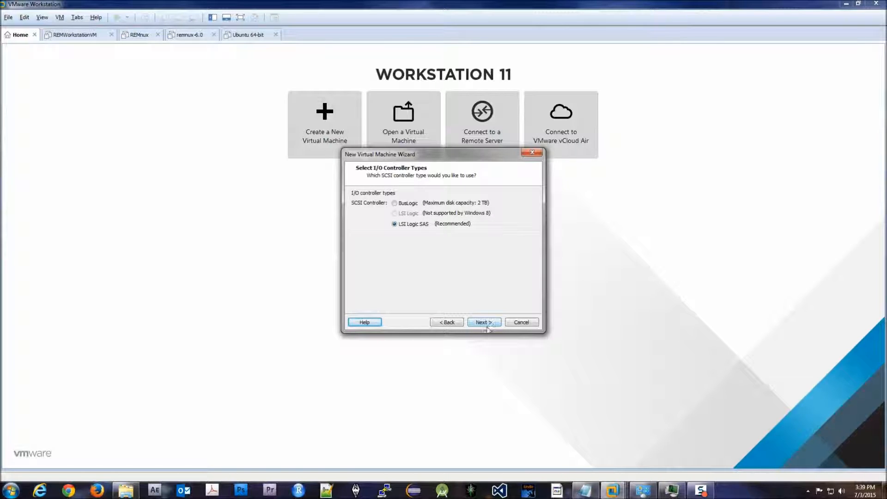
left_click(484, 322)
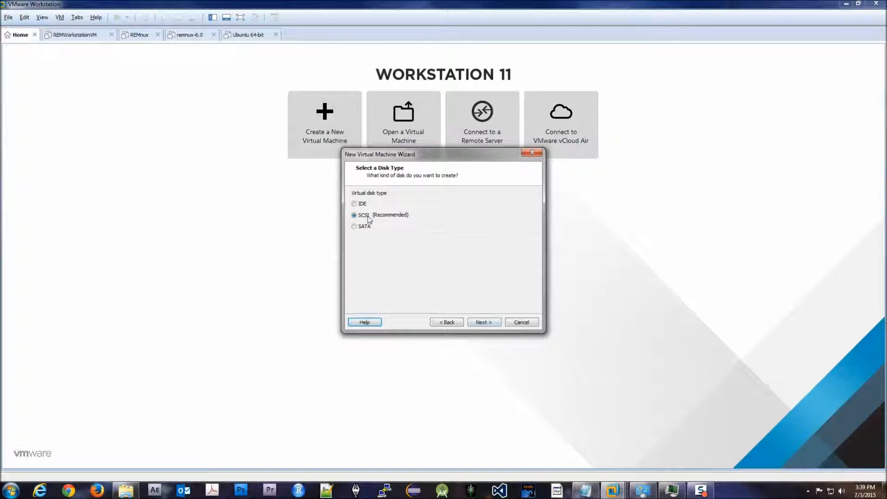
left_click(483, 322)
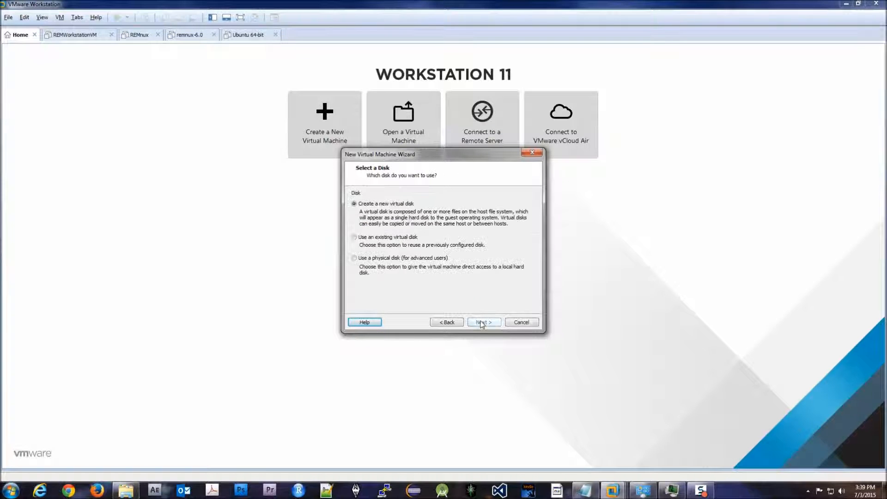
left_click(482, 321)
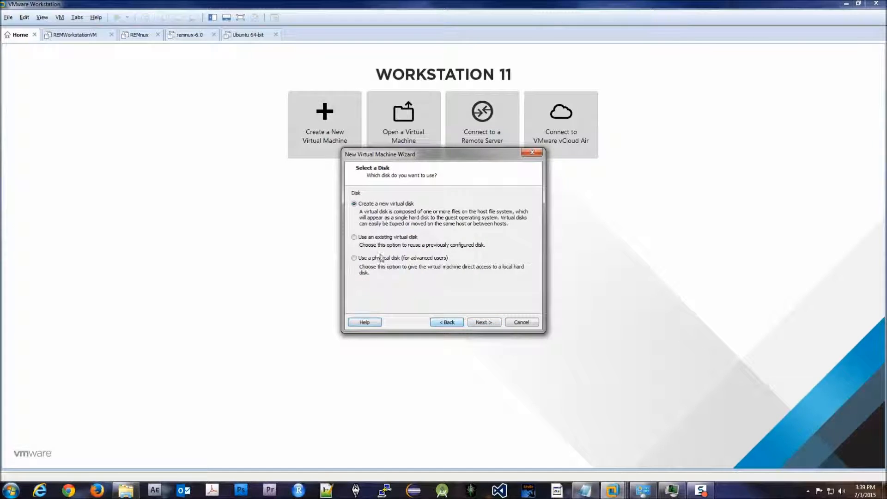
Create a new 60 GB disk, allocating all space now as a single file.
left_click(483, 322)
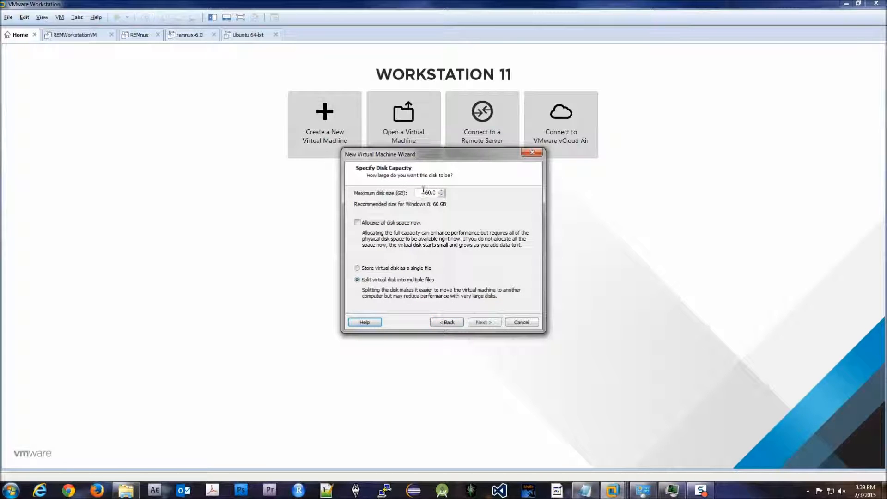
left_click(357, 222)
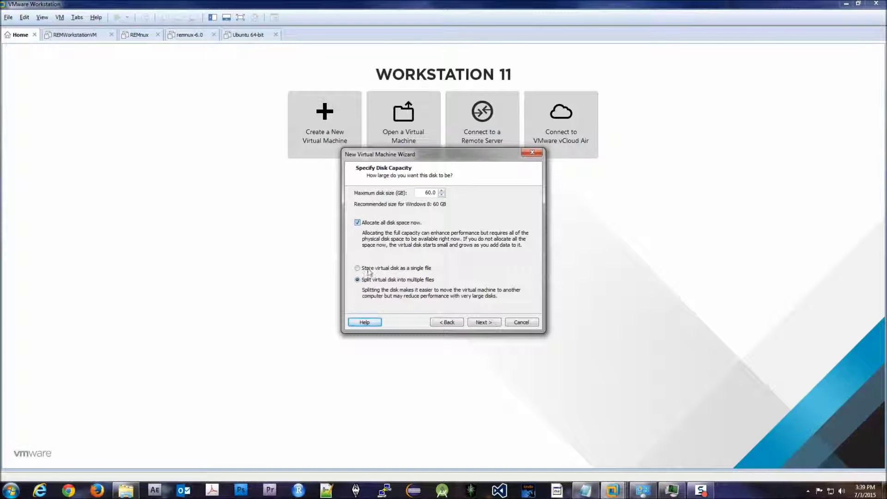
left_click(357, 267)
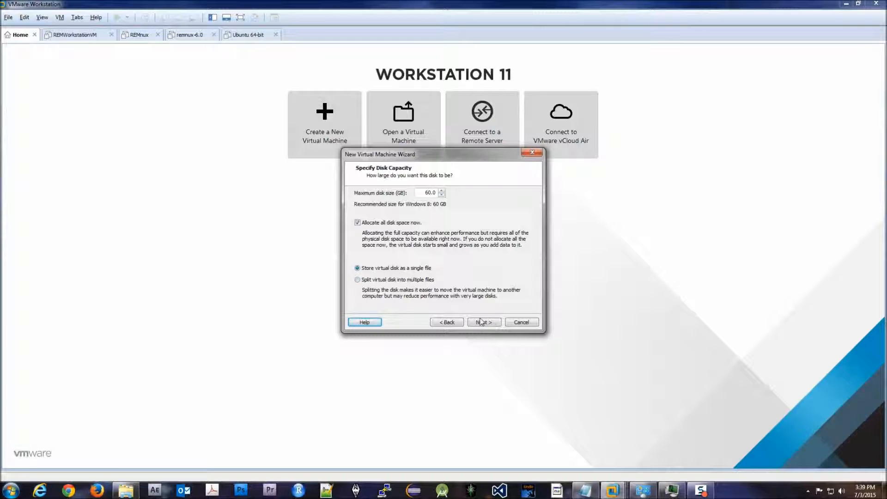
left_click(483, 322)
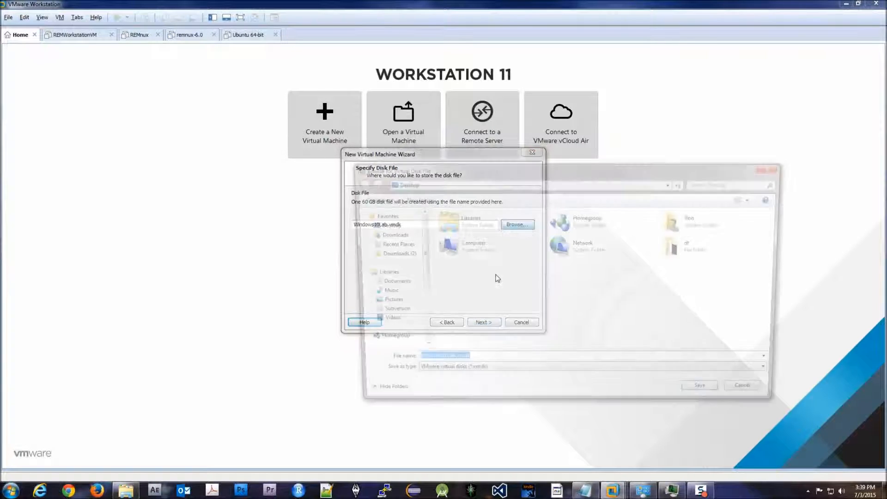
Save Windows10Lab.vmdk in E:\VMs\Hard Drives.
left_click(515, 224)
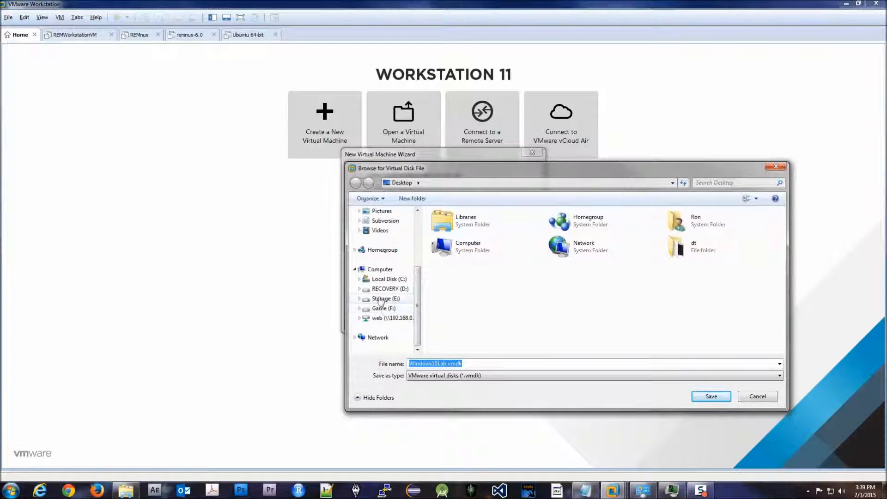
left_click(385, 298)
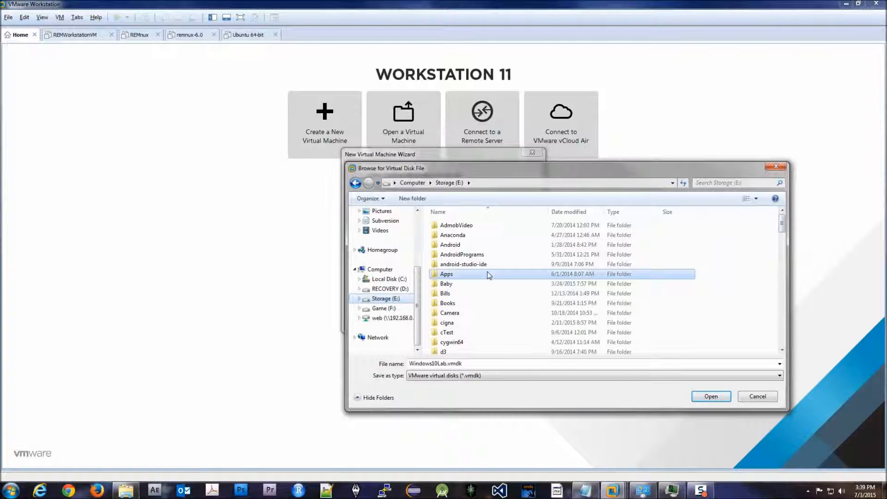
scroll("down", 3)
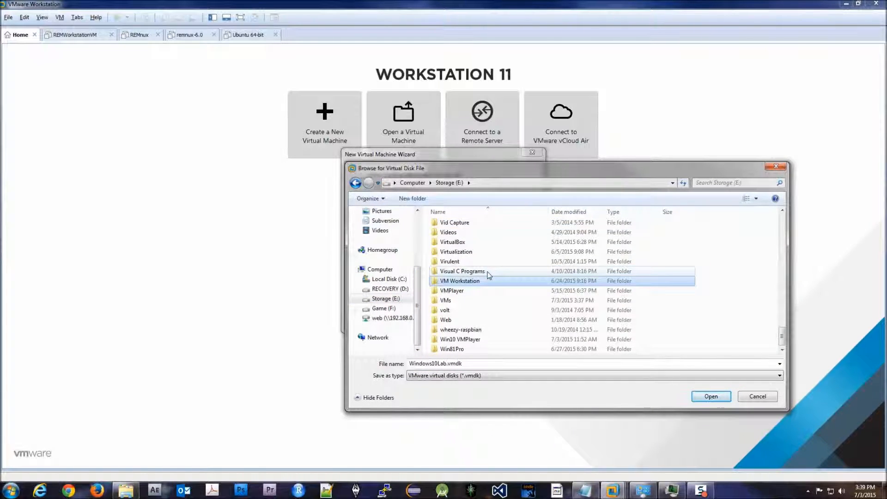
double_click(445, 300)
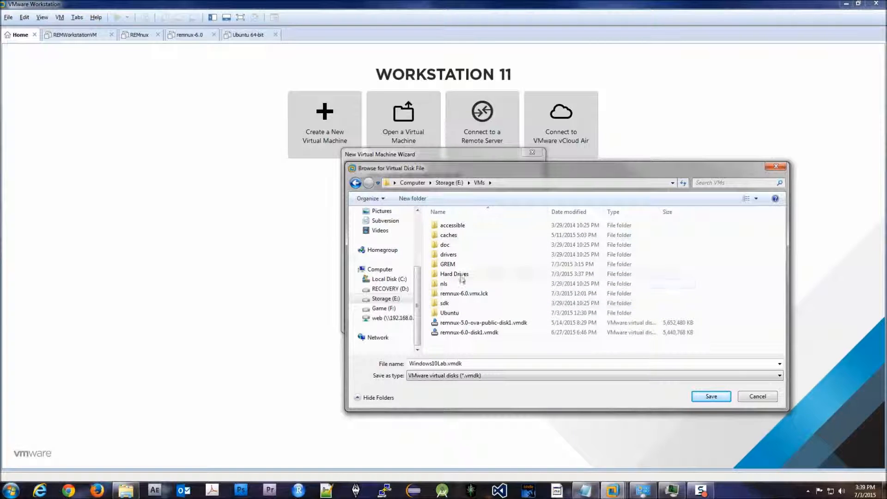
double_click(454, 274)
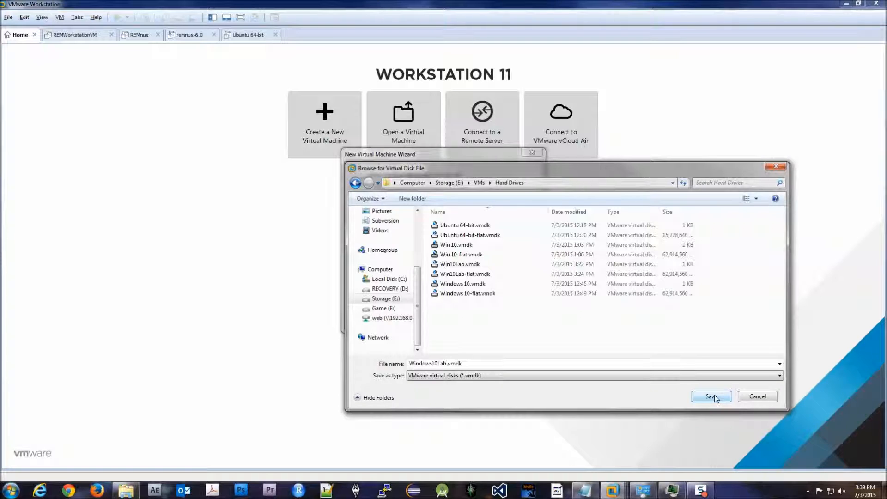
left_click(710, 396)
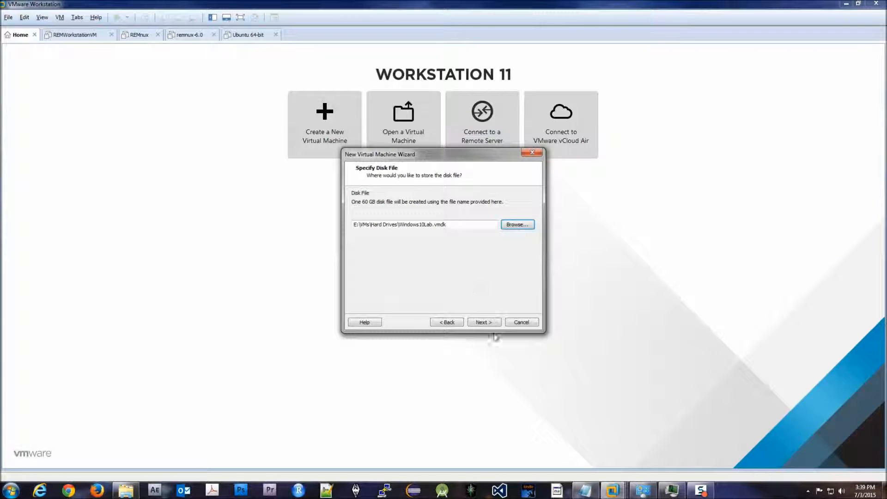
Review the summary and finish creating Windows10Lab with 4 GB memory, 2 processors, 60 GB disk.
left_click(483, 322)
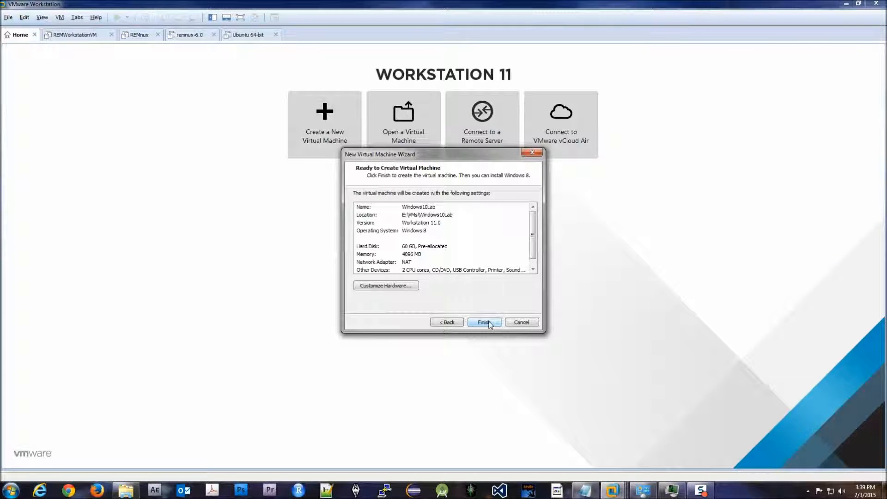
left_click(483, 322)
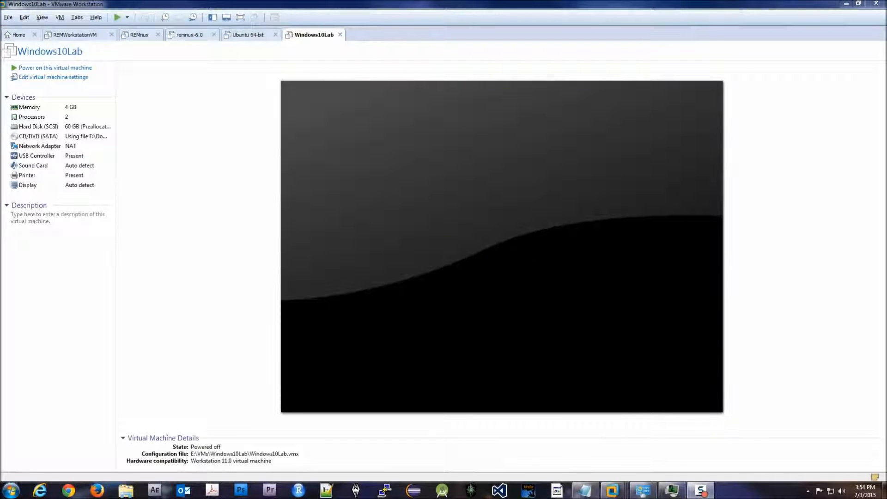
mouse_move(687, 224)
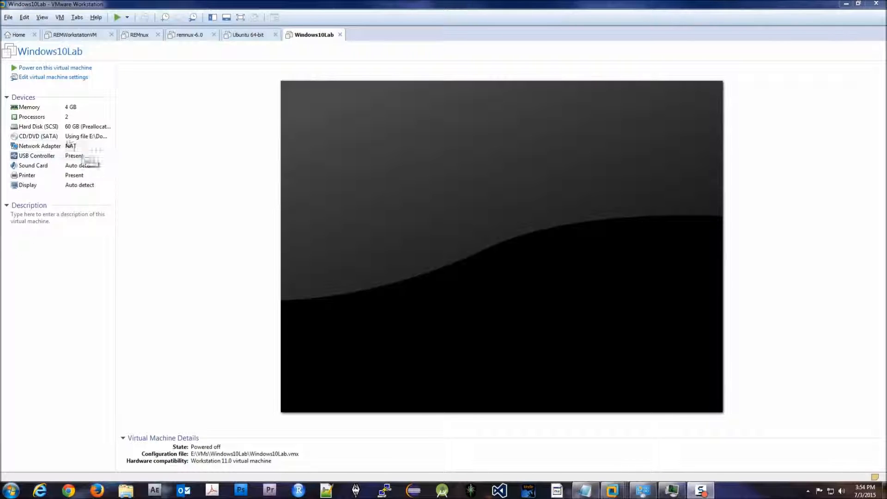
left_click(54, 76)
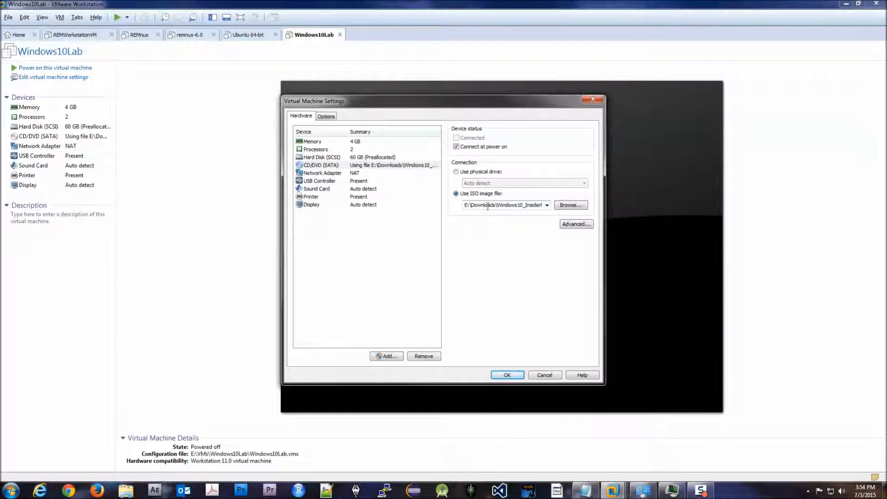
triple_click(503, 205)
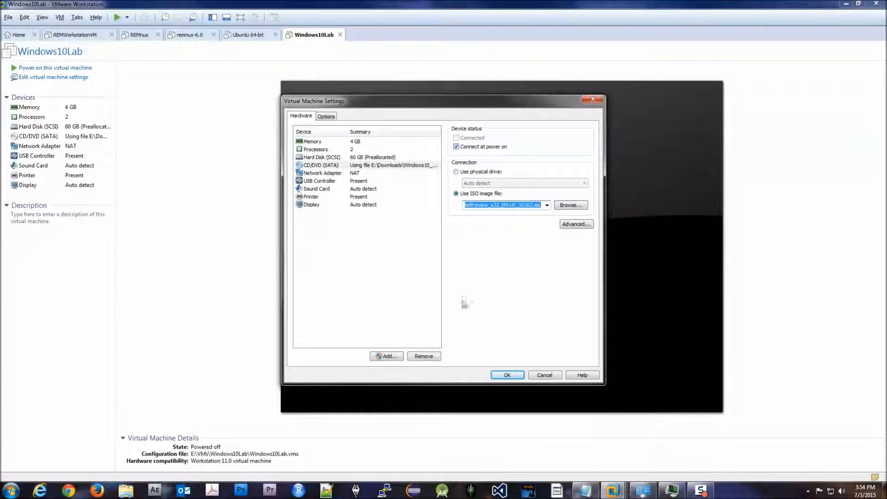
left_click(506, 374)
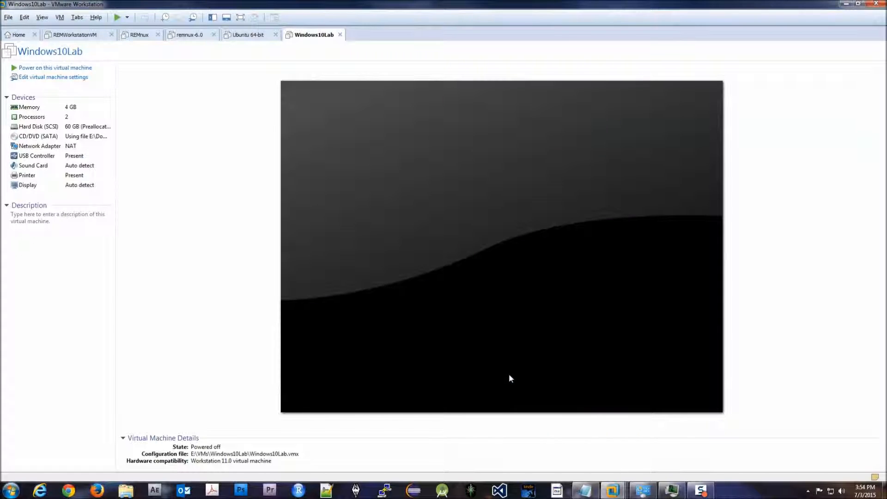
Power on Windows10Lab, accept English (United States) defaults, and choose Install now.
left_click(55, 68)
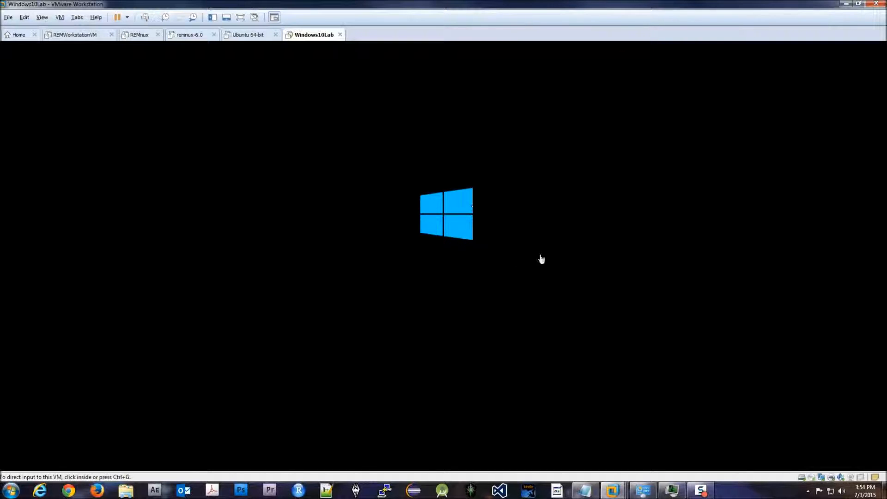
mouse_move(668, 286)
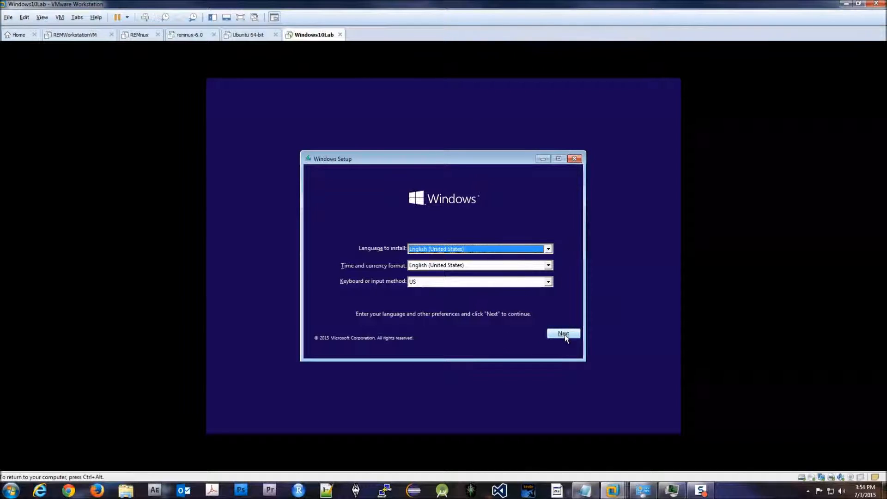
left_click(563, 333)
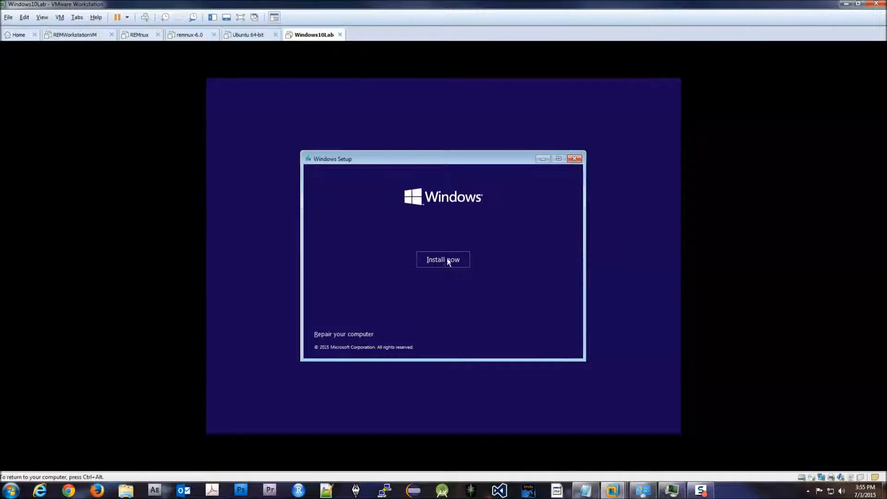
left_click(443, 259)
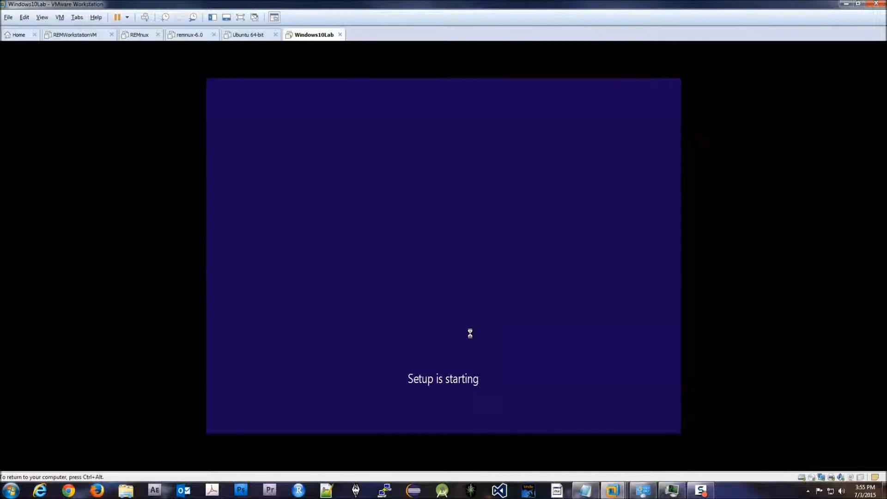
mouse_move(384, 217)
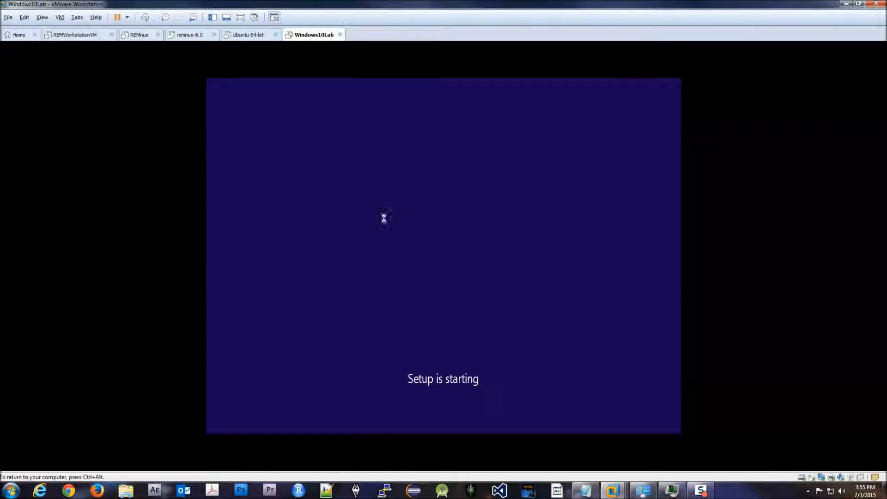
mouse_move(679, 253)
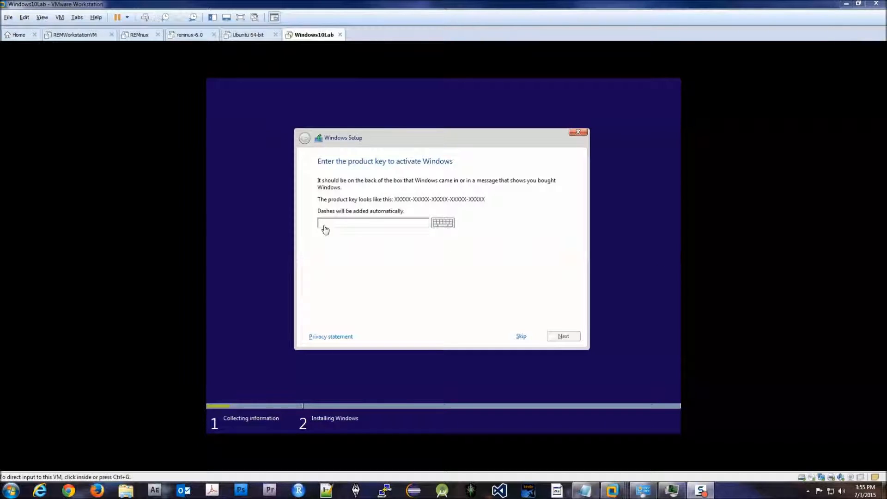
mouse_move(372, 230)
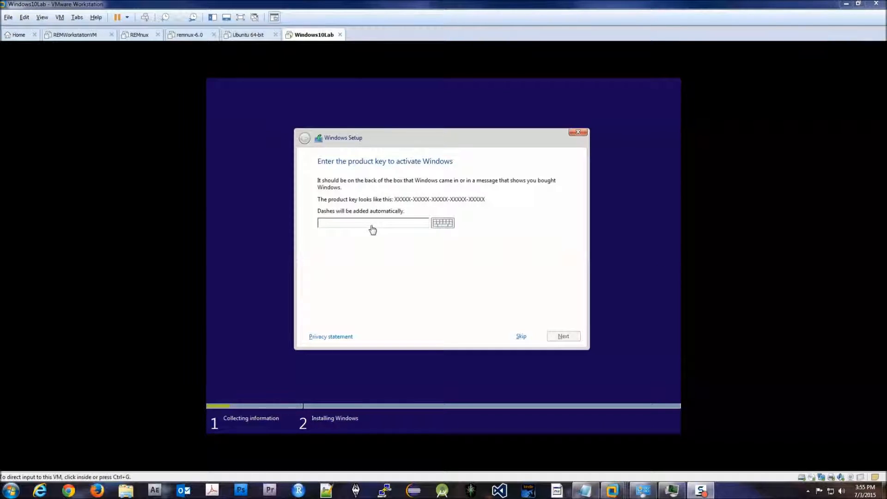
mouse_move(796, 266)
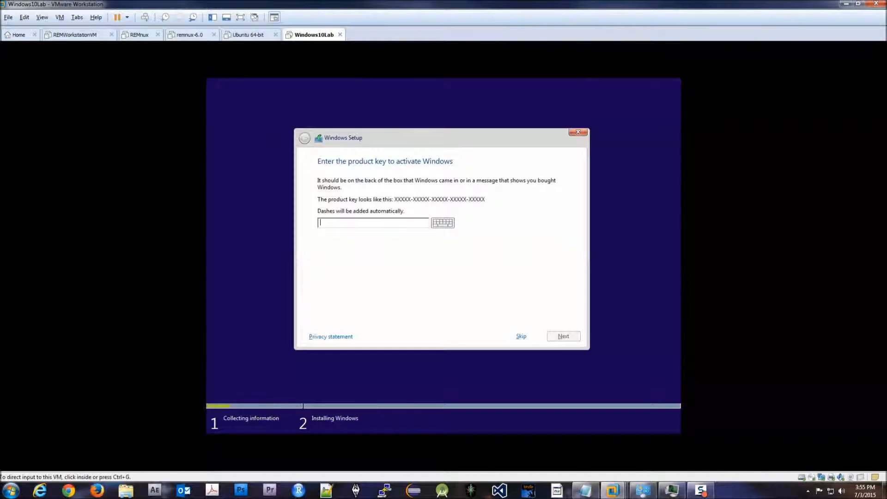
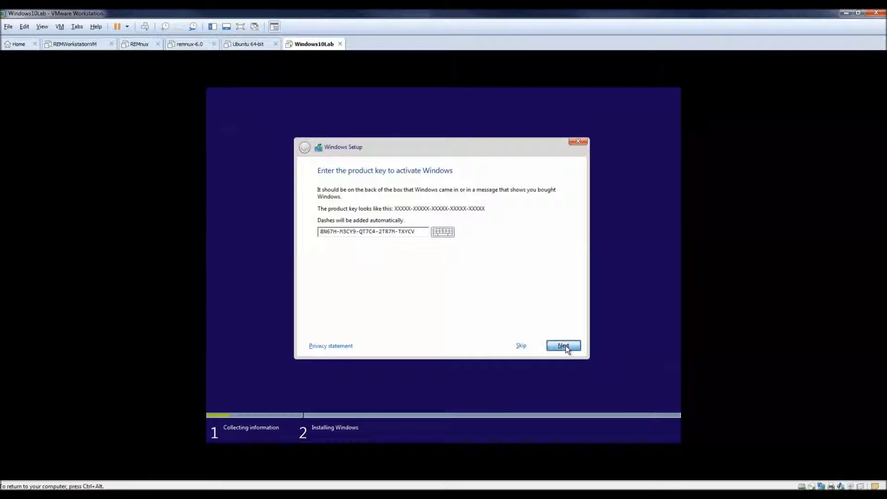
left_click(562, 345)
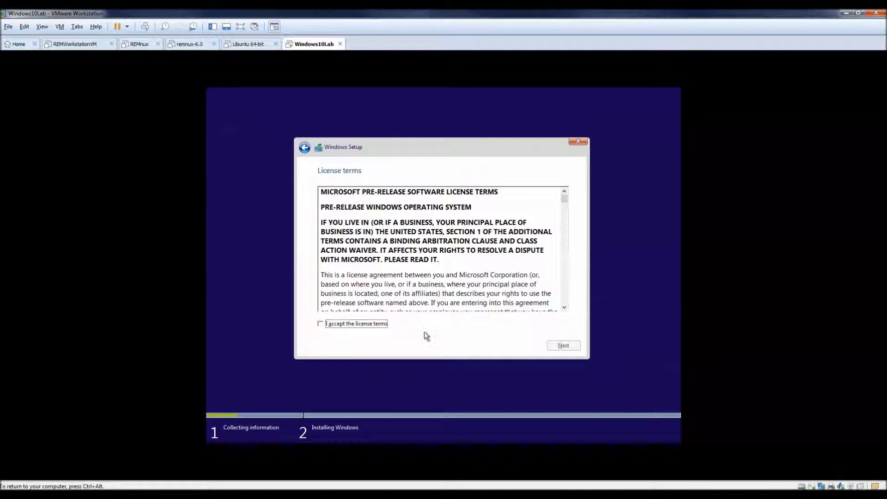
left_click(320, 323)
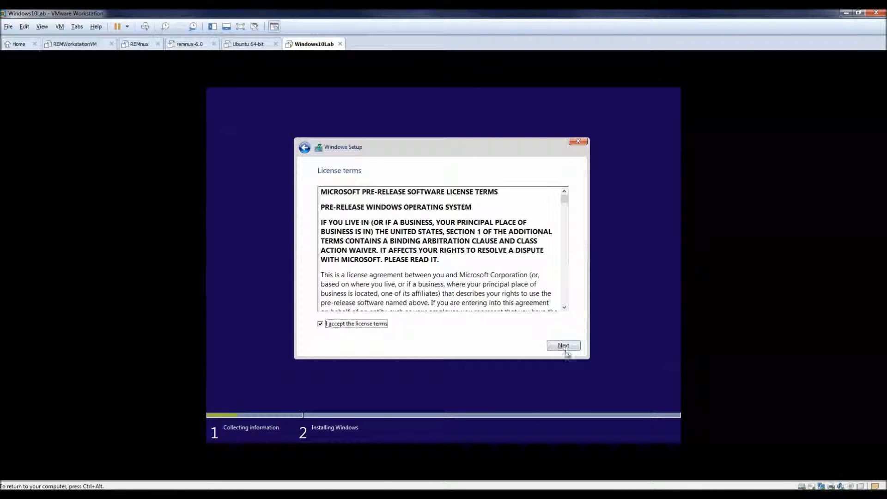
left_click(562, 346)
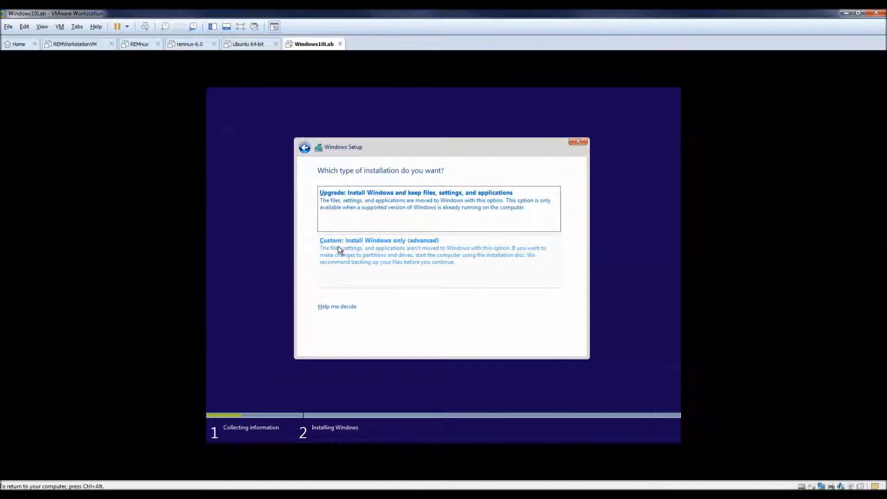
left_click(379, 240)
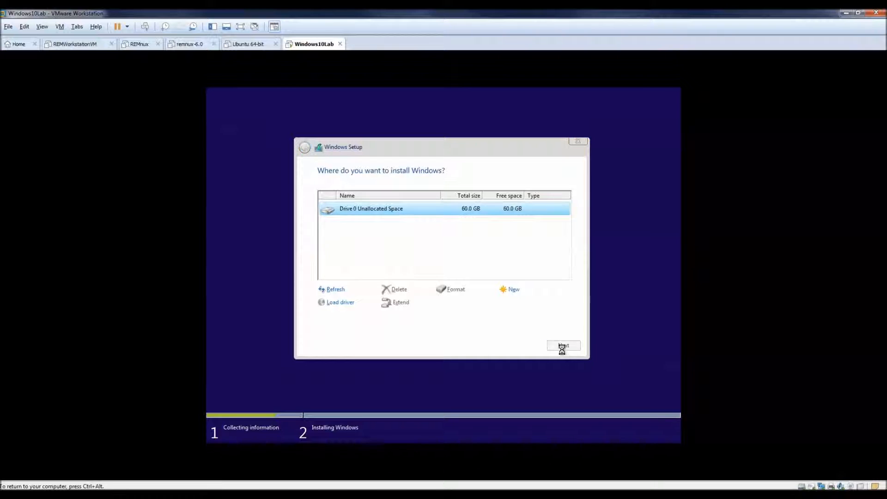
left_click(562, 345)
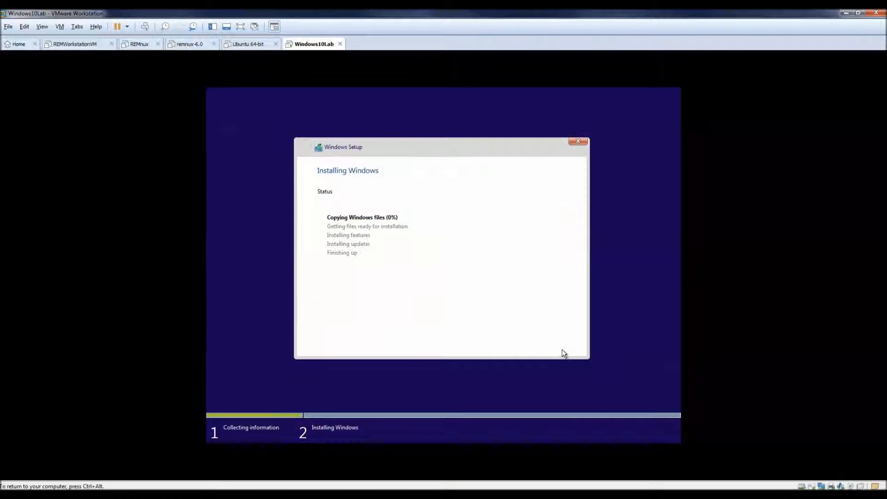
mouse_move(352, 228)
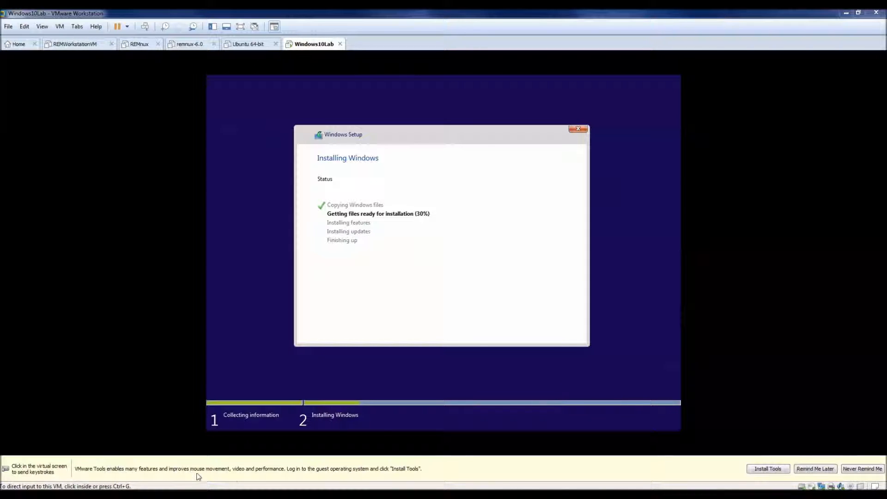
mouse_move(398, 481)
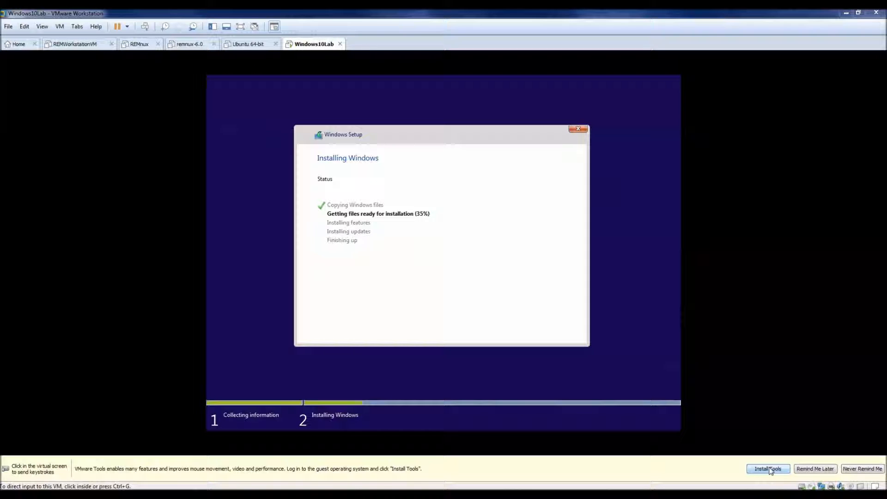
mouse_move(368, 244)
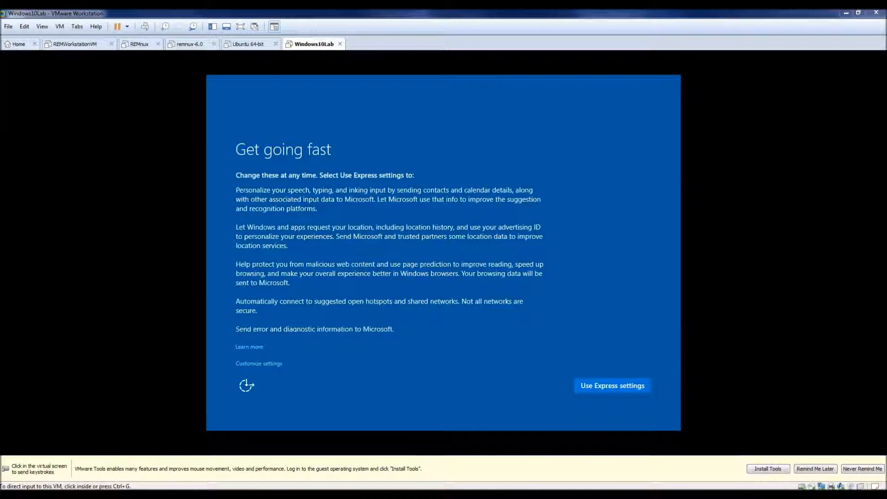
mouse_move(268, 368)
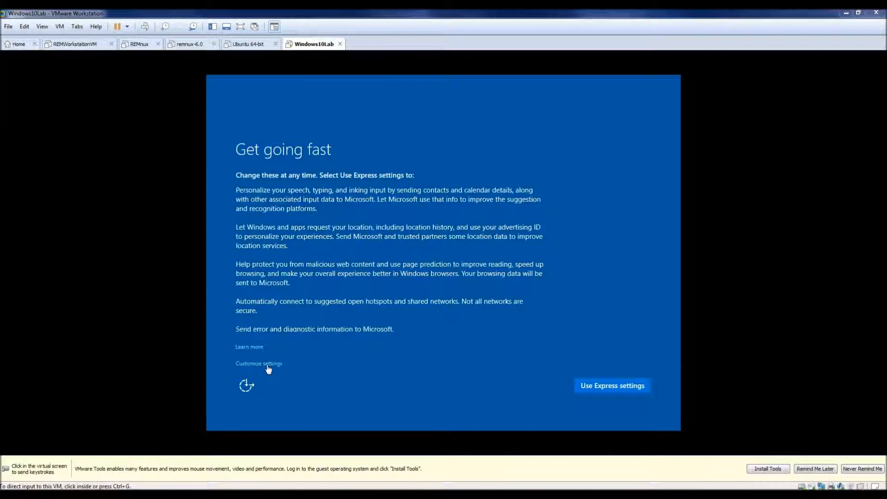
Use Customize settings to turn off advertising ID, location and SmartScreen.
left_click(258, 363)
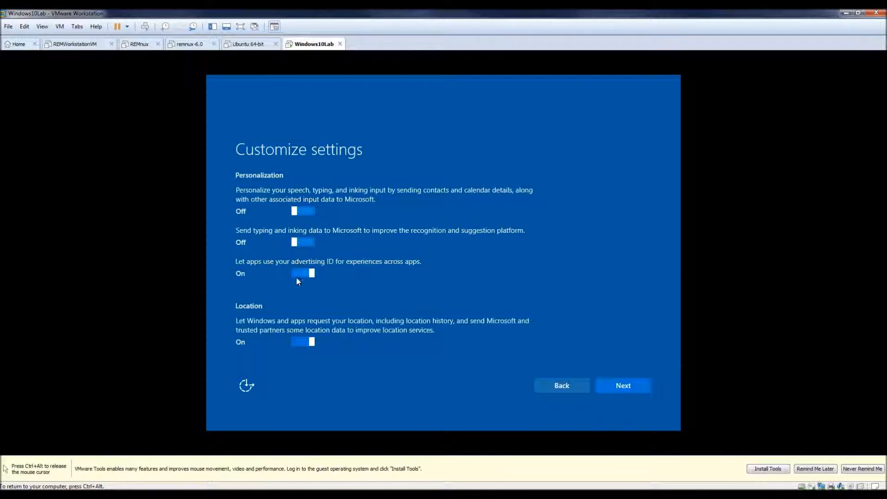
left_click(302, 273)
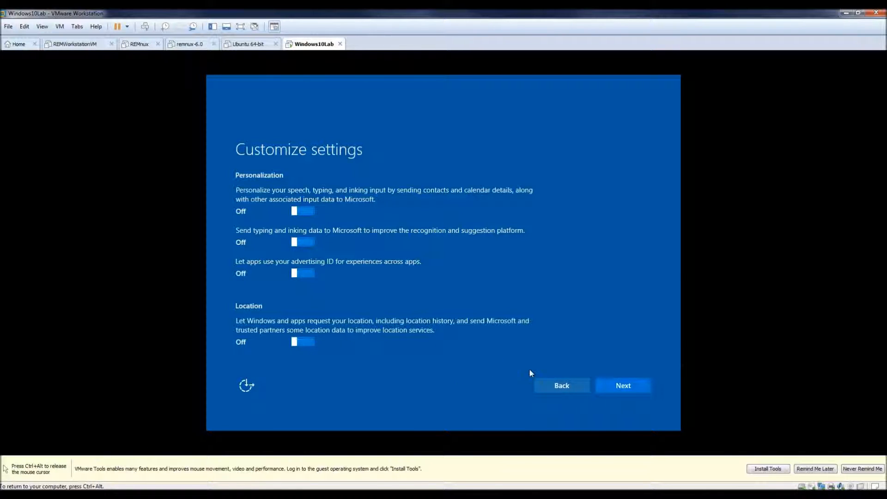
left_click(623, 385)
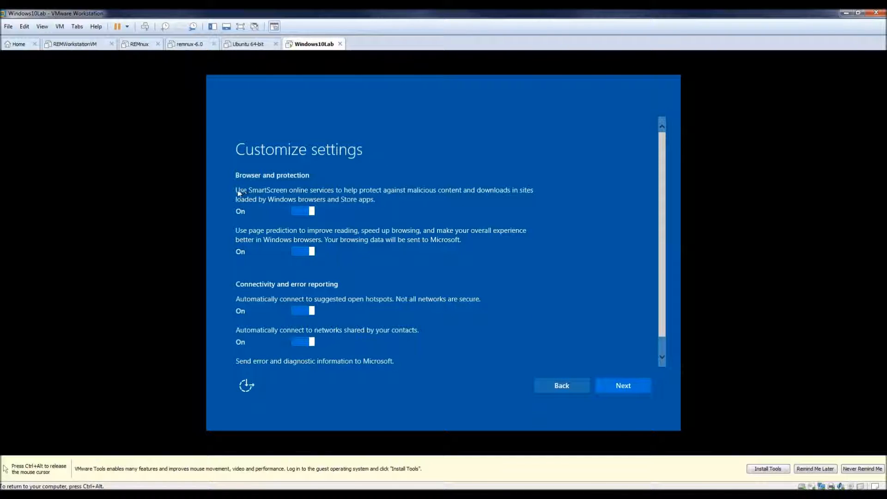
left_click(302, 211)
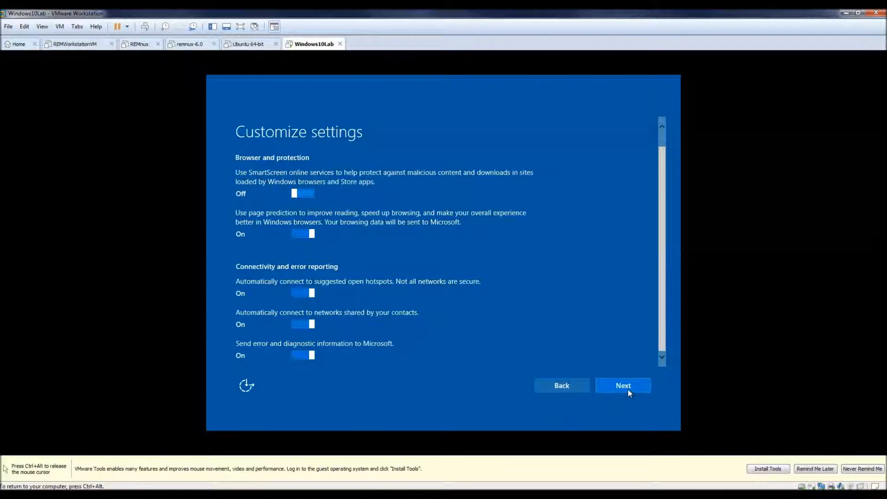
left_click(622, 385)
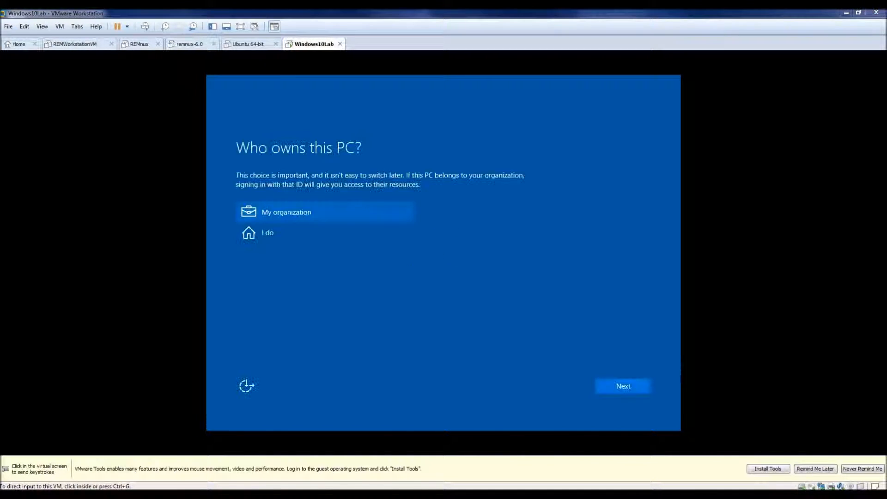
mouse_move(255, 232)
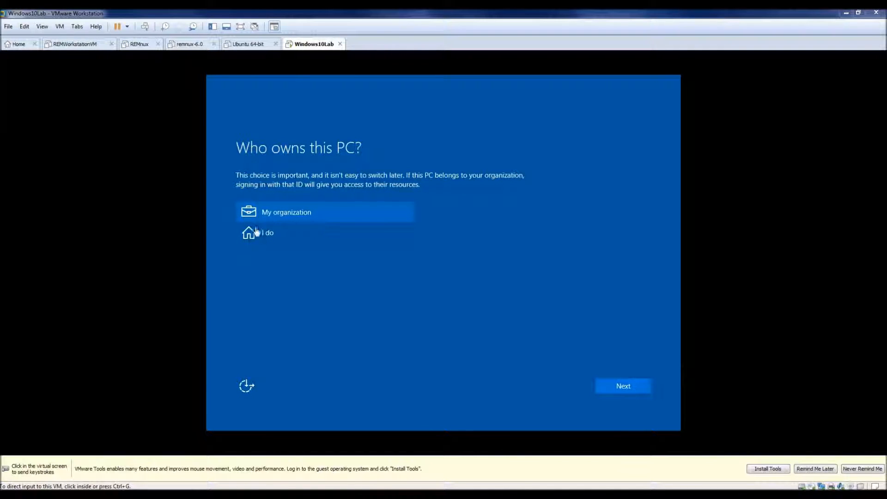
mouse_move(299, 246)
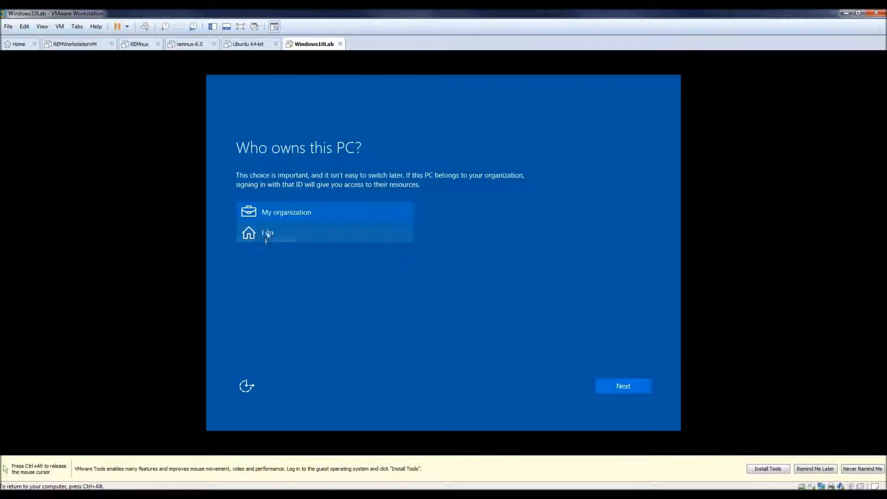
Select 'I do' as the PC owner and continue.
left_click(267, 232)
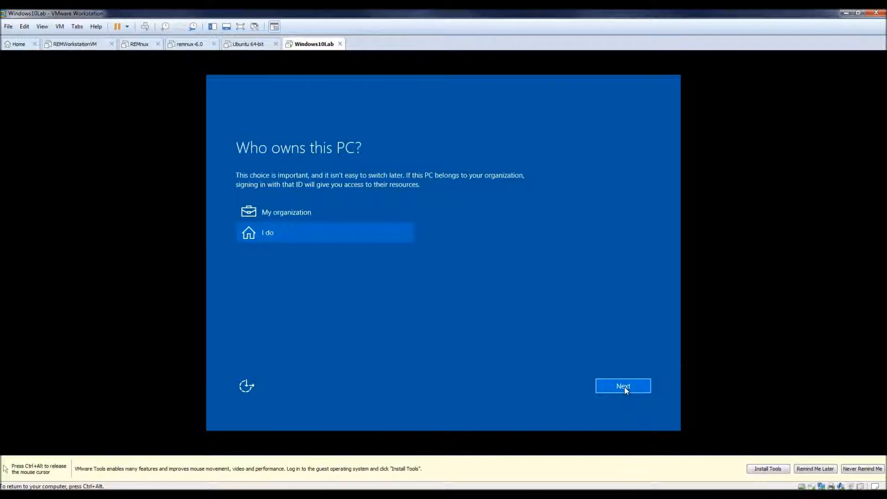
left_click(622, 385)
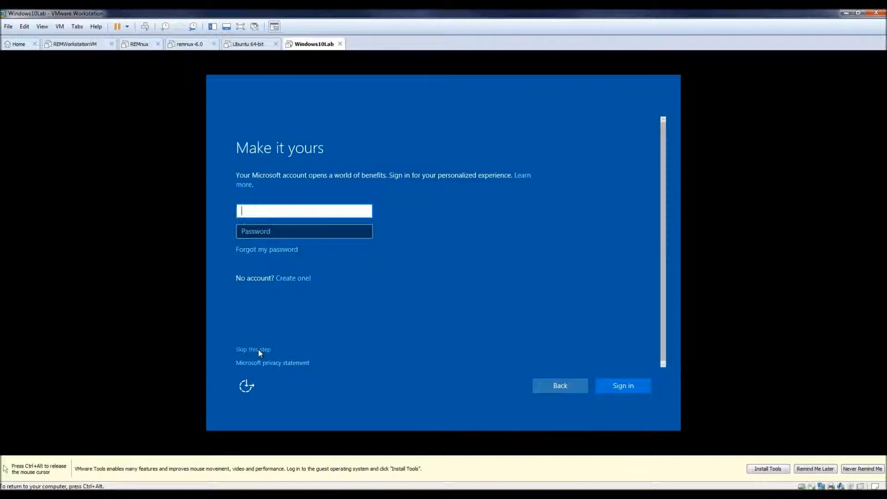
Skip Microsoft sign-in and create the local account 'ron' with a password and hint 'a'.
left_click(253, 349)
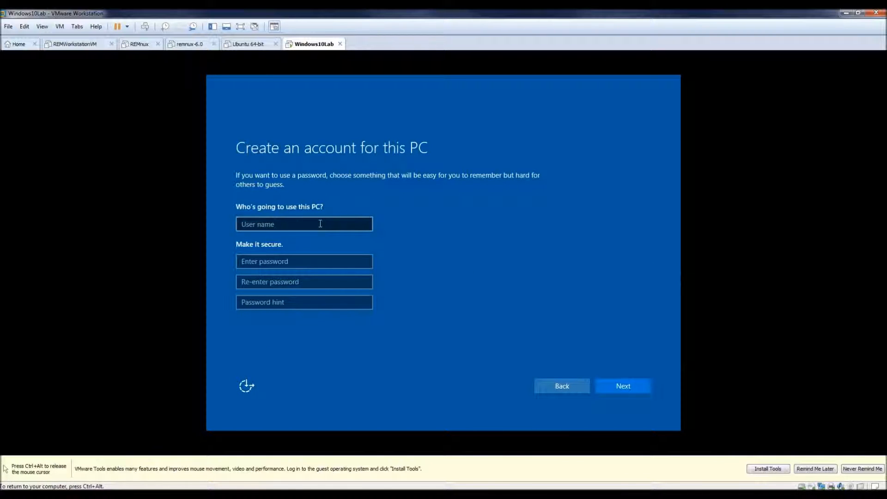
left_click(304, 224)
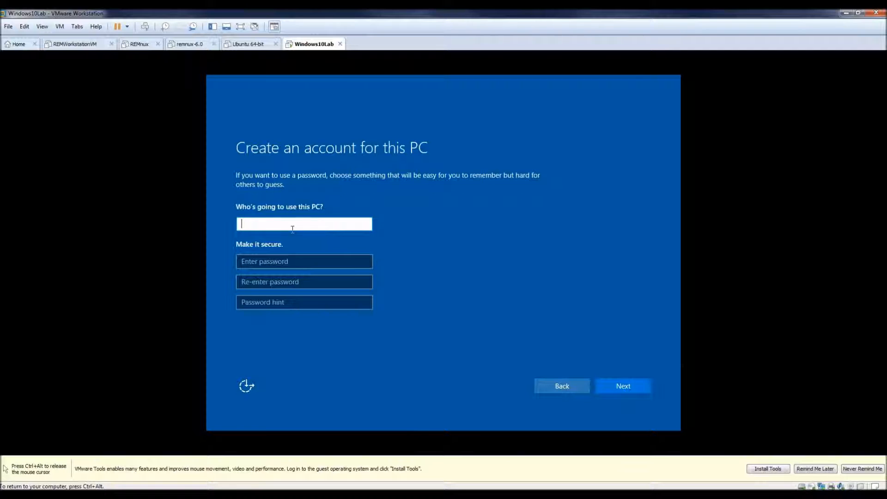
type("ron")
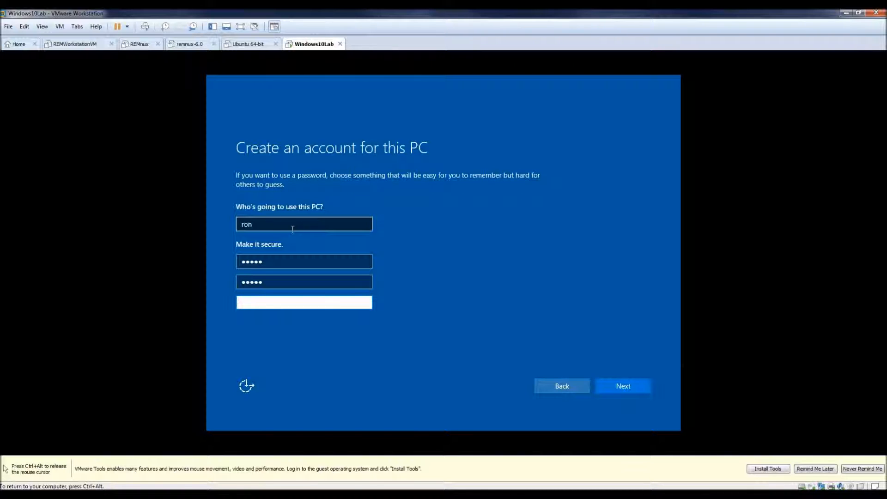
left_click(304, 301)
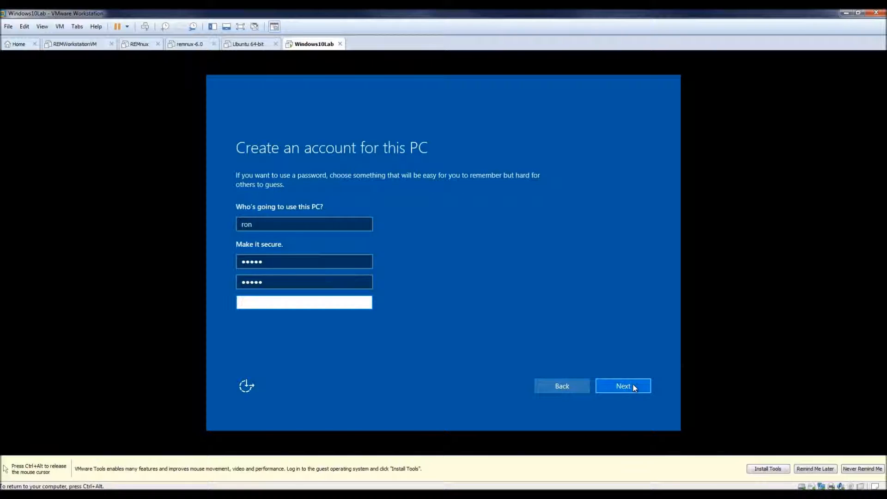
left_click(622, 385)
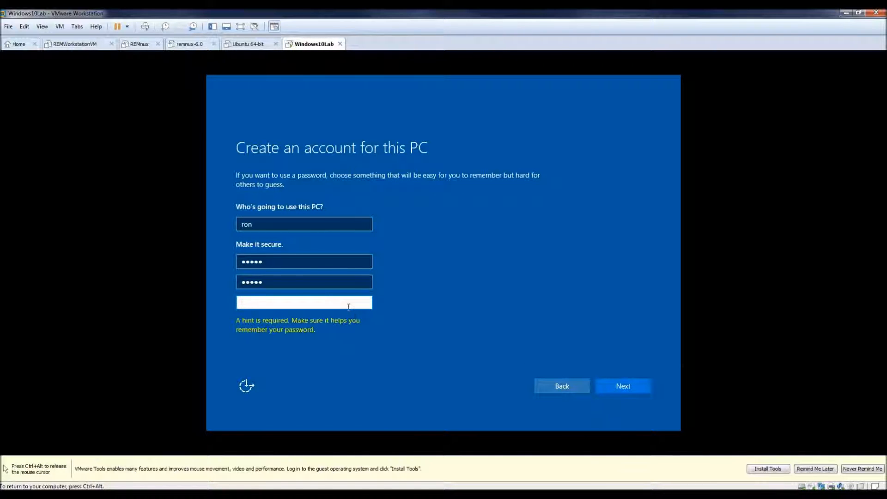
left_click(304, 303)
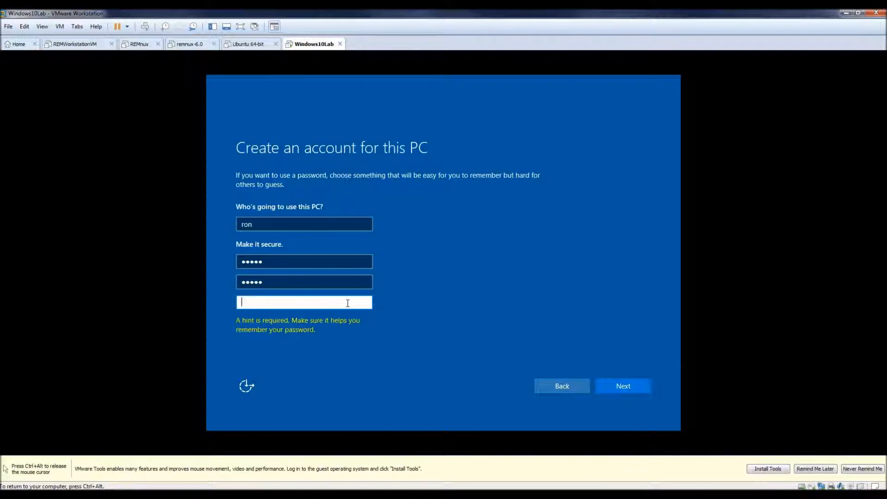
type("a")
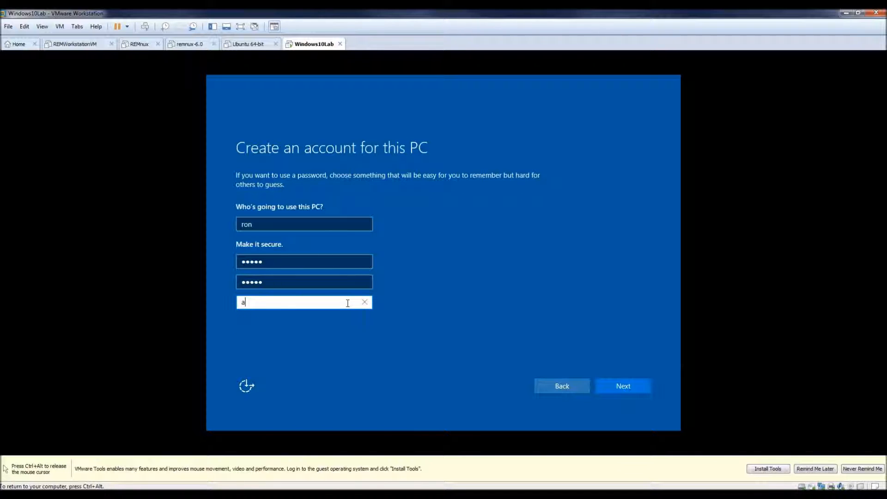
mouse_move(585, 347)
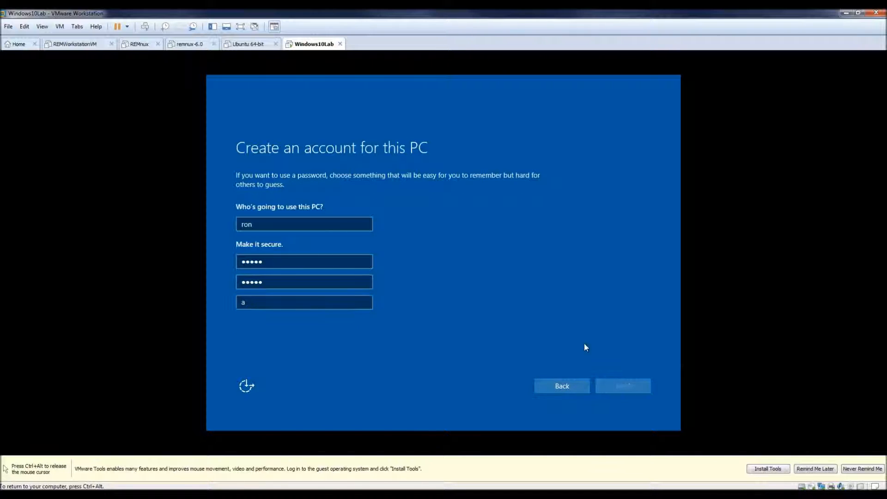
left_click(622, 385)
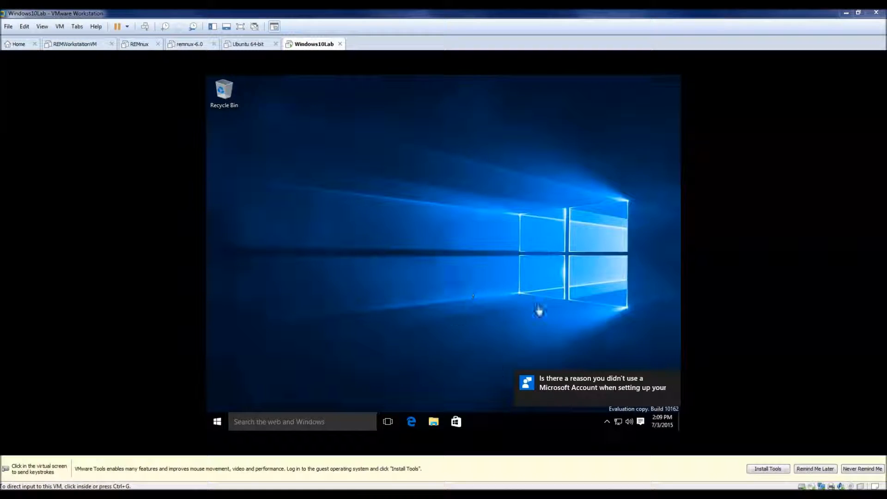
mouse_move(622, 393)
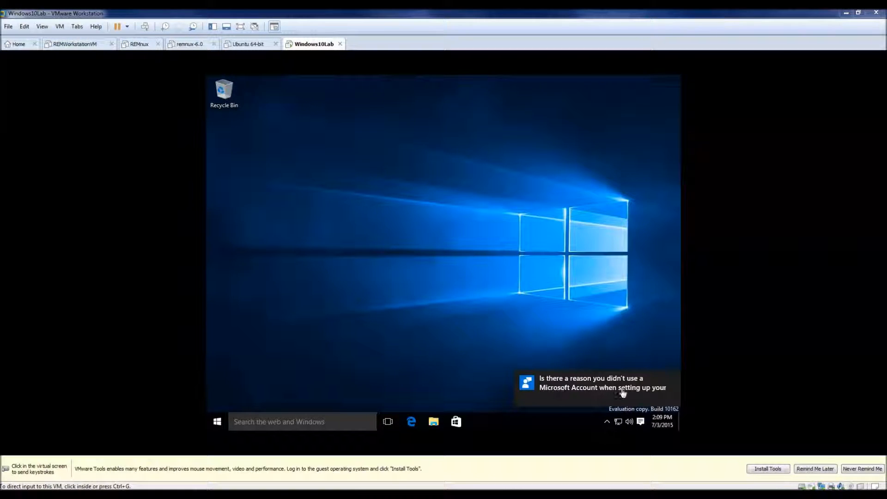
left_click(602, 388)
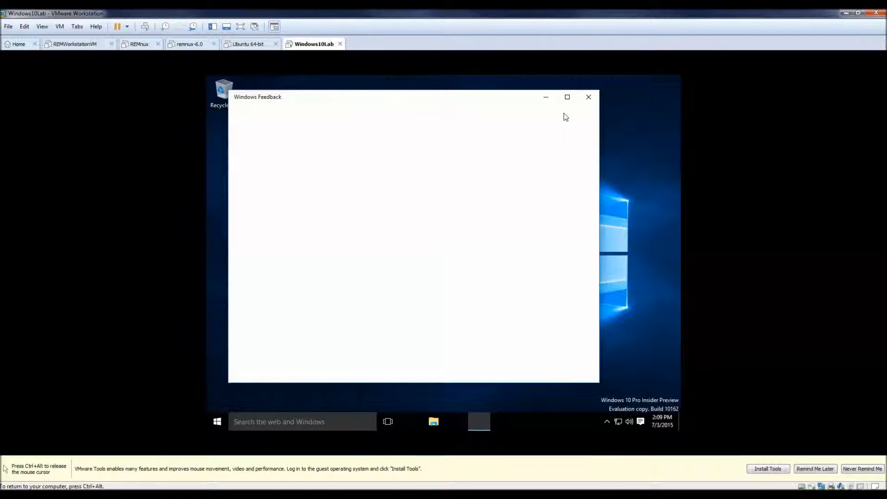
mouse_move(588, 97)
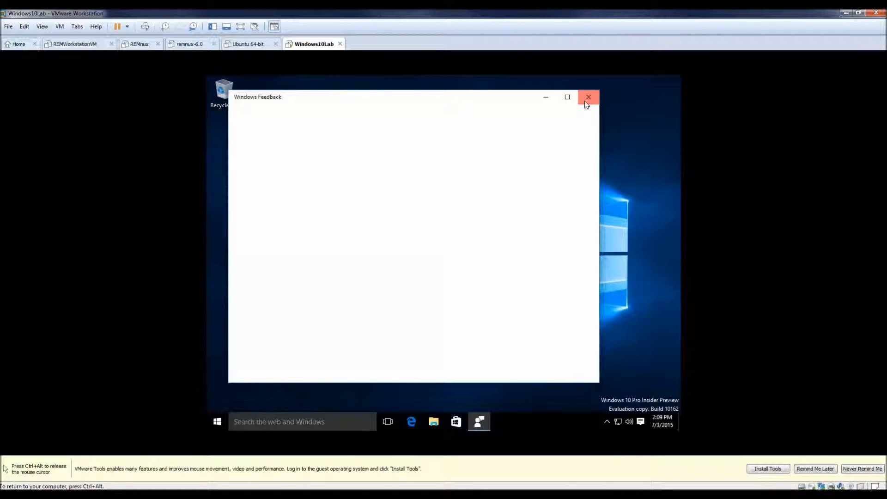
left_click(588, 97)
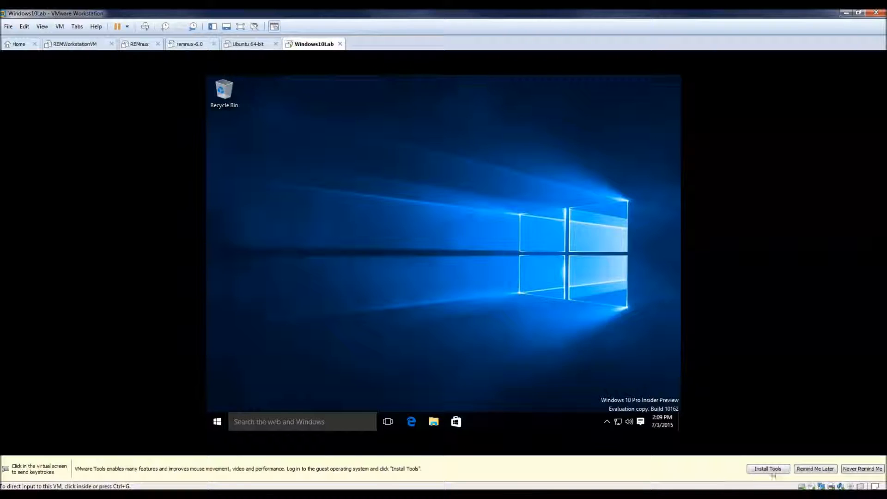
left_click(456, 421)
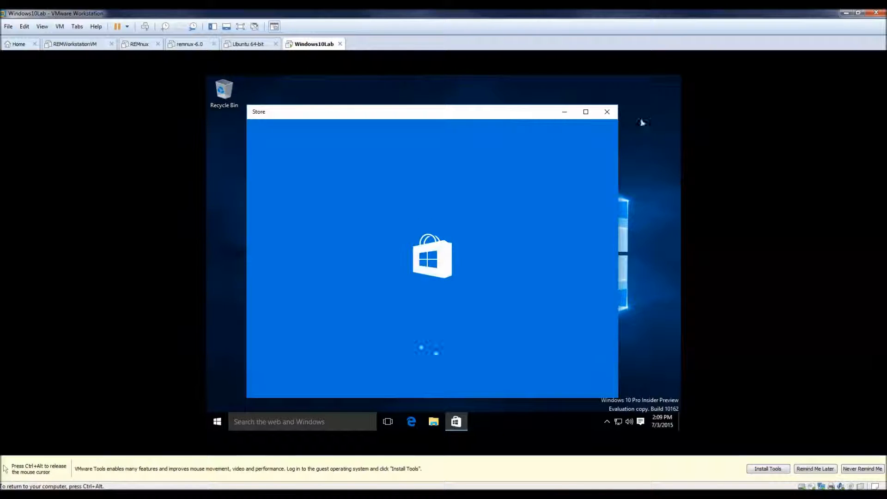
left_click(606, 112)
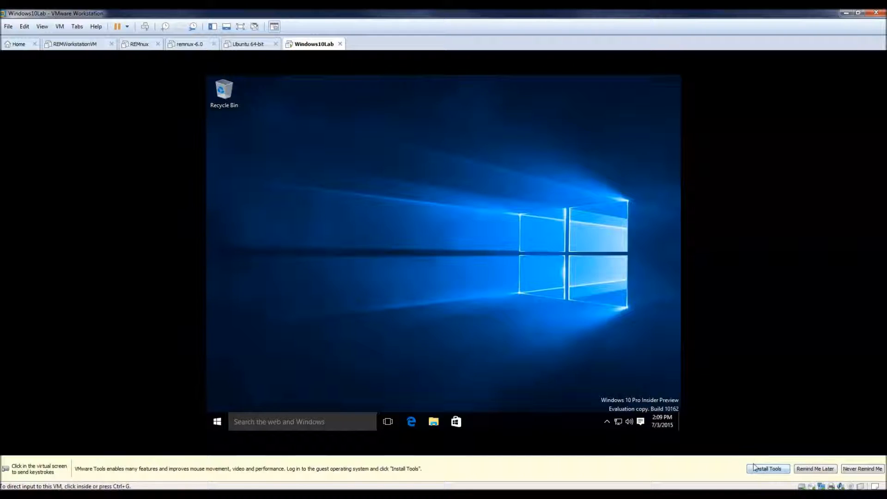
Launch VMware Tools installation and run setup.exe from the DVD drive prompt.
left_click(766, 468)
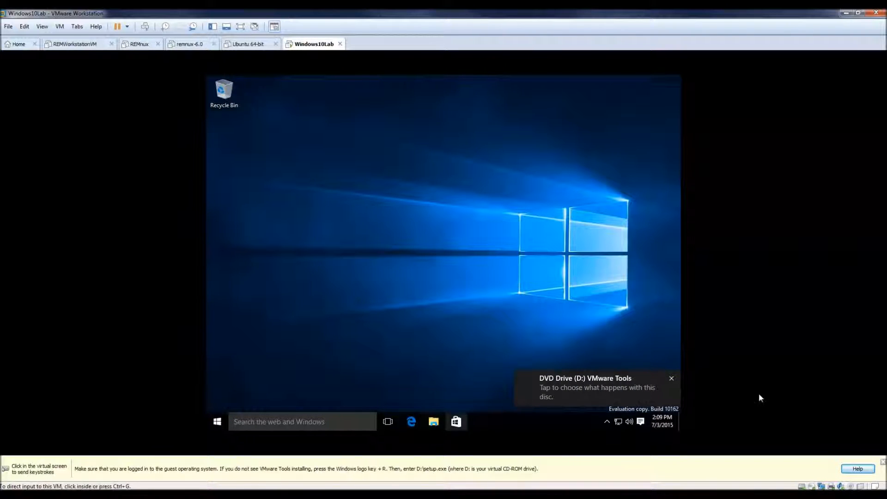
left_click(591, 387)
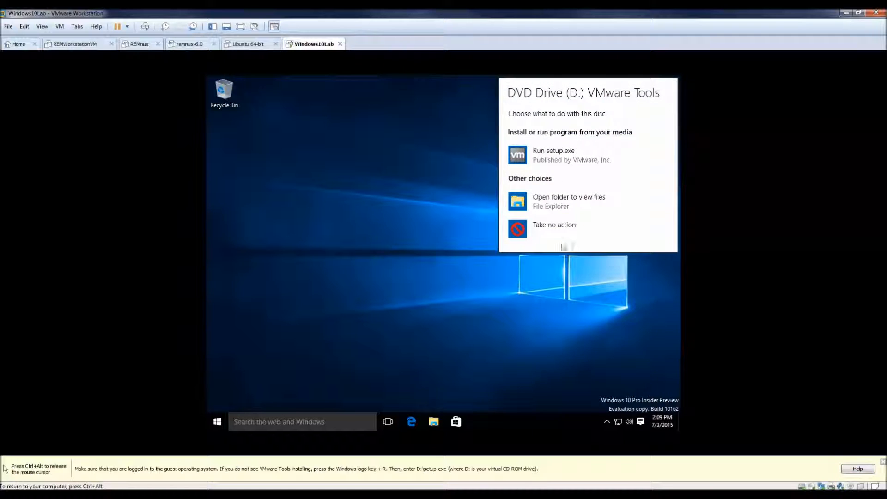
left_click(553, 154)
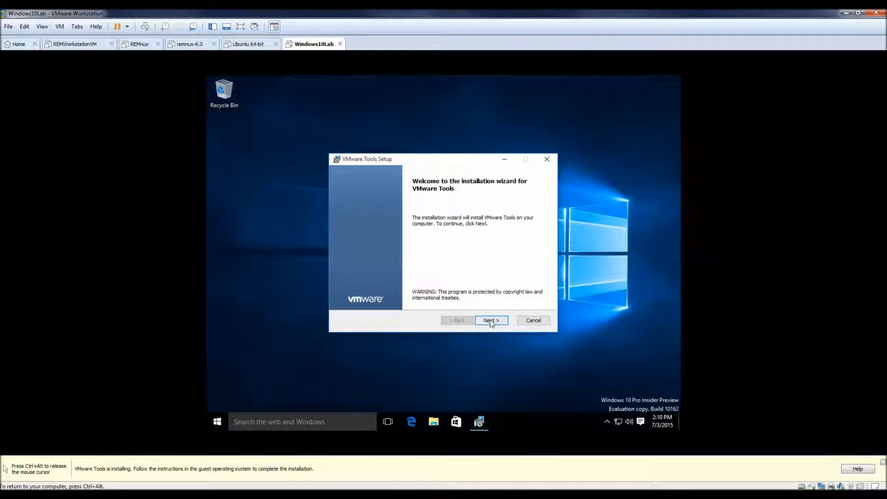
Run VMware Tools Setup through Next, Install and Finish, then accept the restart.
left_click(490, 320)
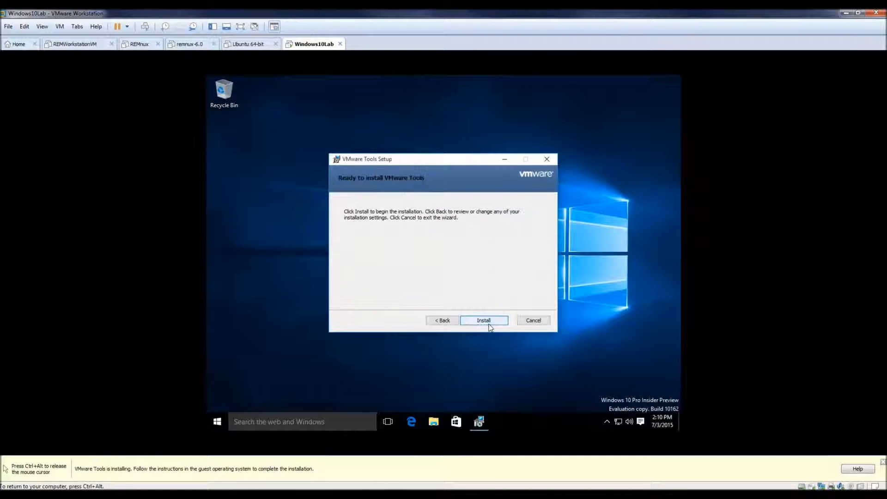
left_click(483, 320)
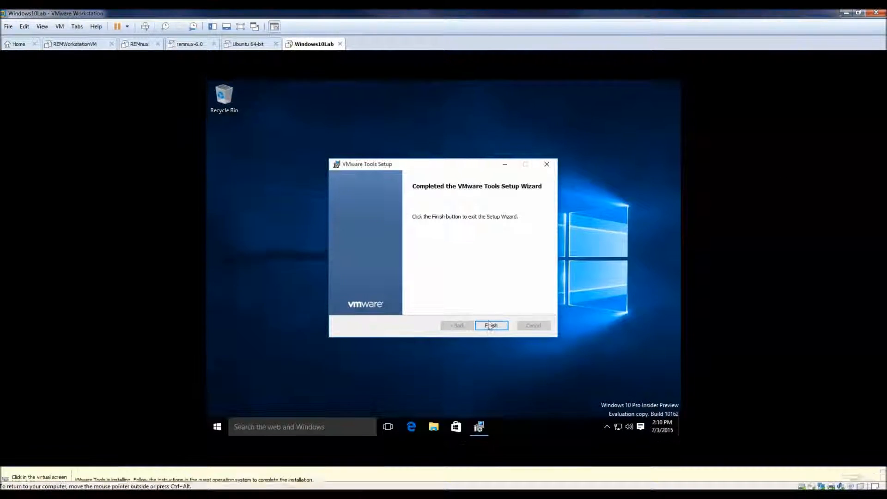
left_click(490, 325)
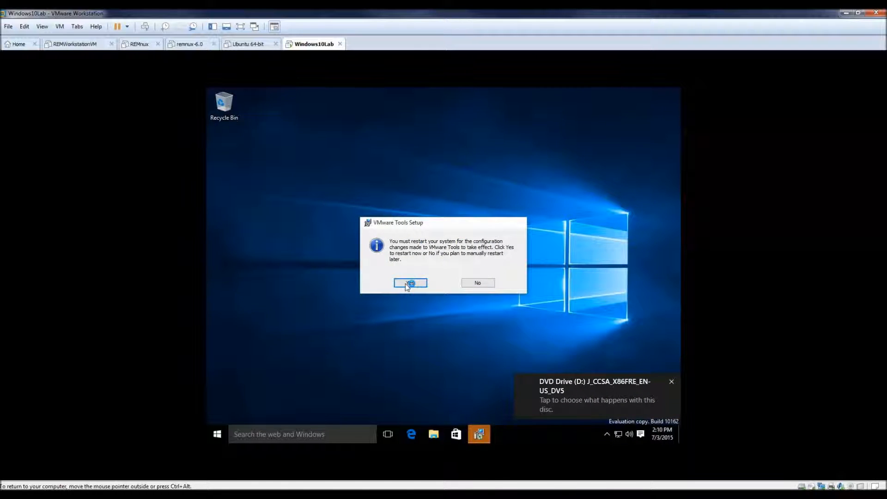
left_click(410, 282)
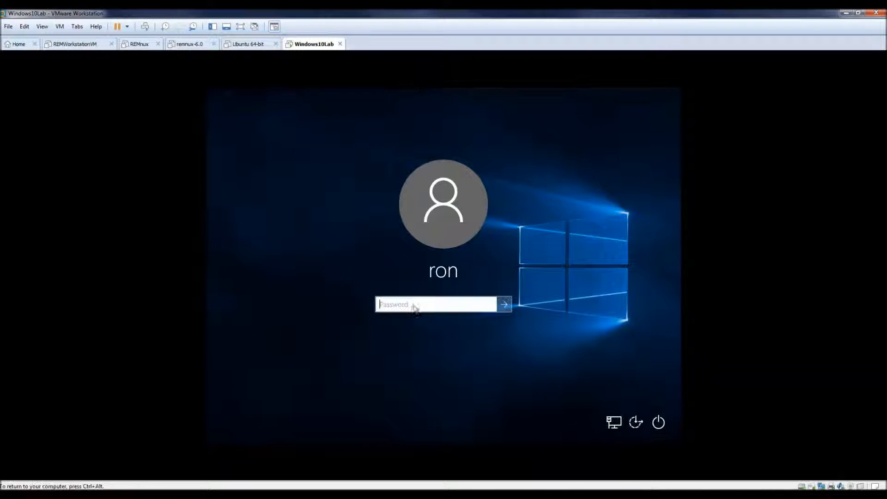
Enter the account password on the lock screen to sign in.
type("•")
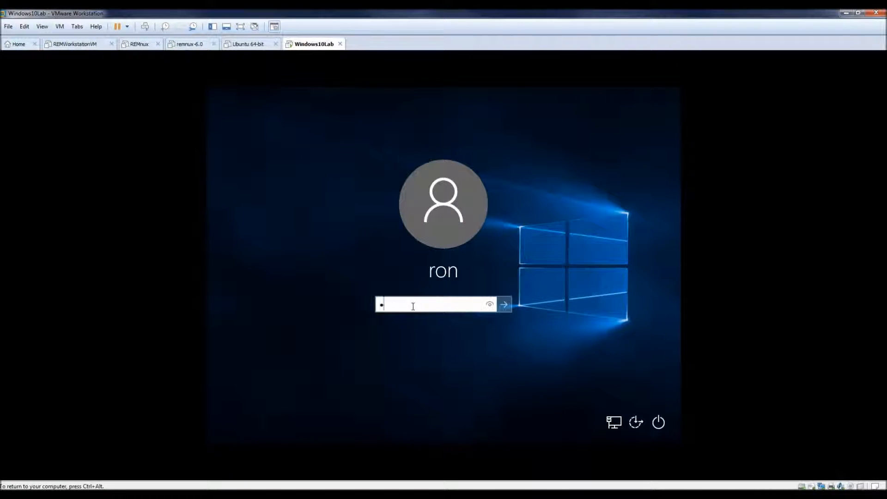
key("Return")
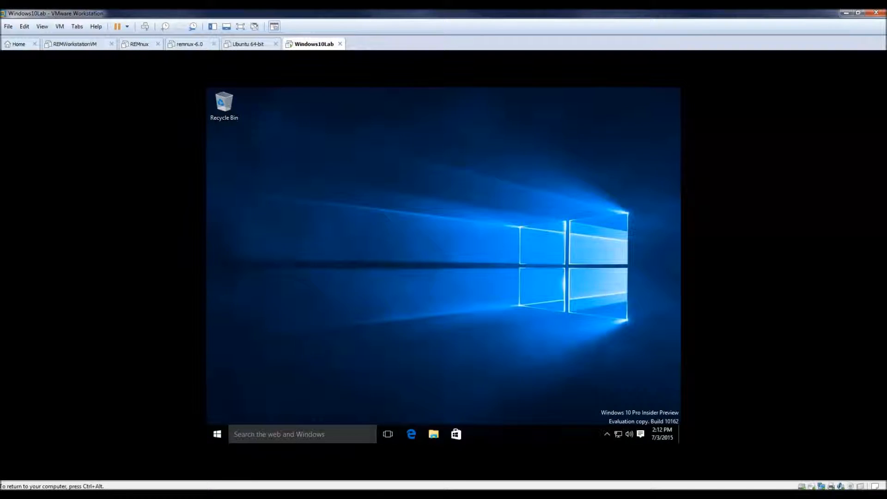
Set User Account Control to Never notify through Control Panel, confirm, and close the window.
right_click(217, 434)
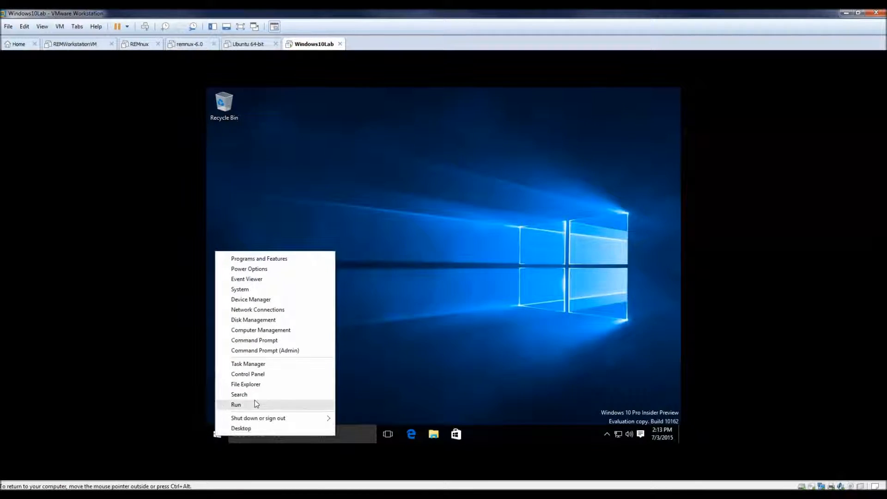
left_click(247, 374)
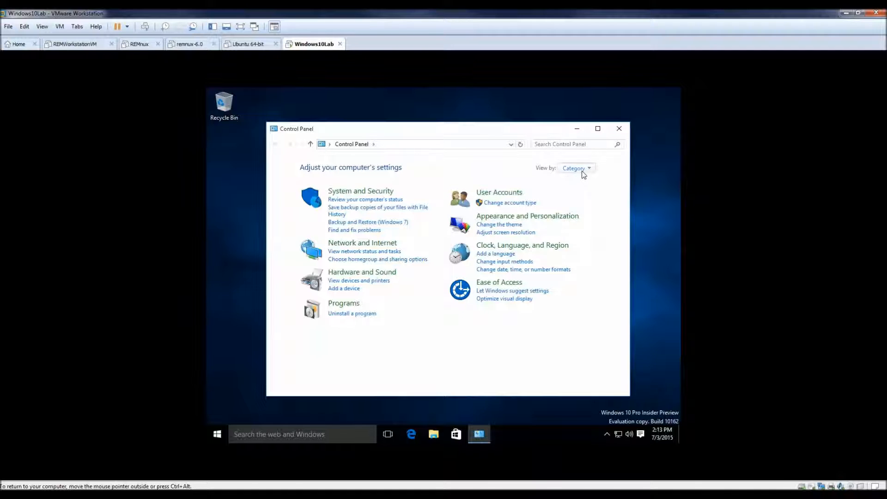
left_click(574, 167)
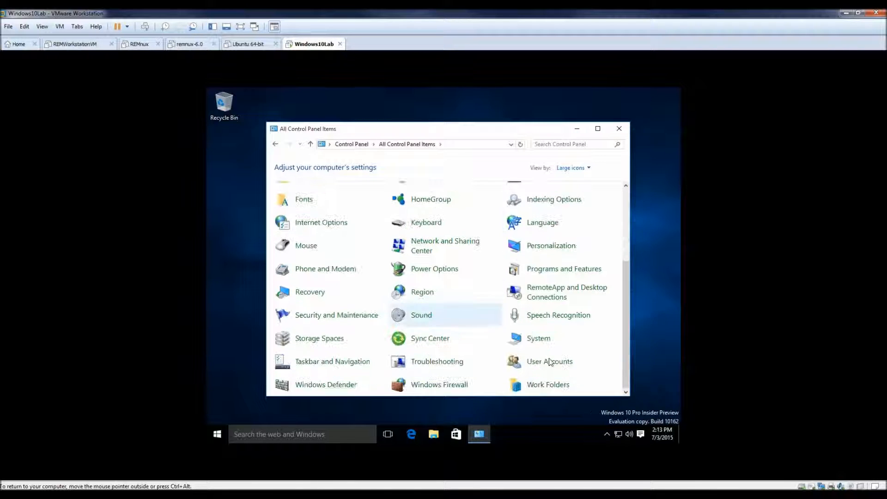
left_click(548, 361)
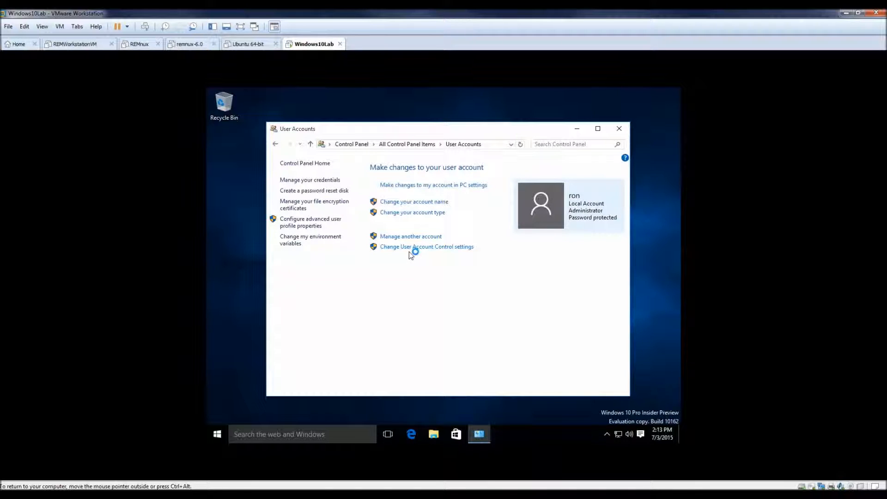
left_click(426, 246)
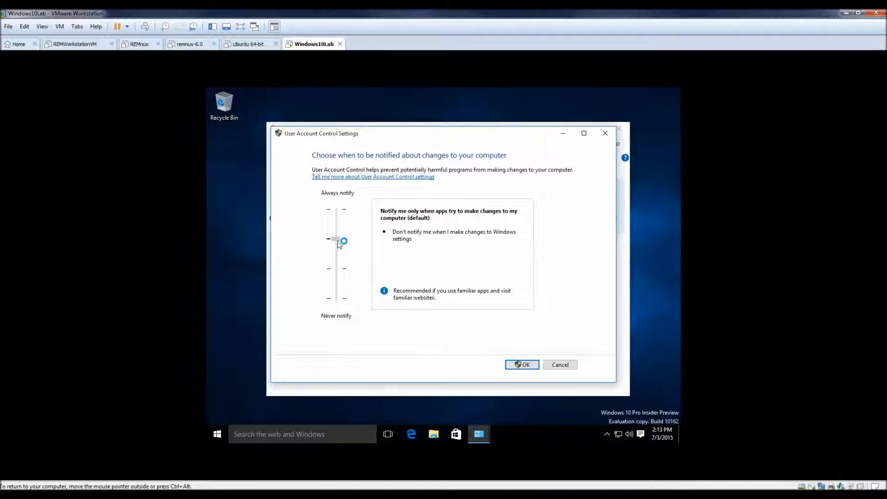
left_click(521, 364)
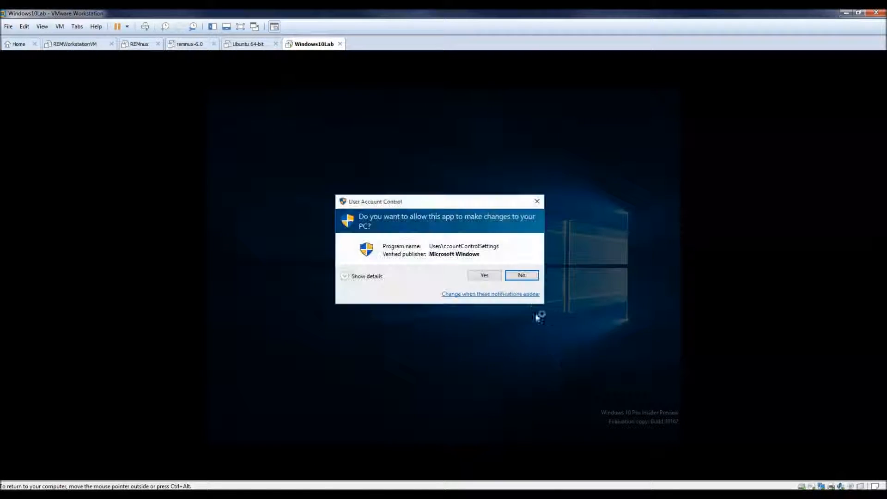
left_click(483, 274)
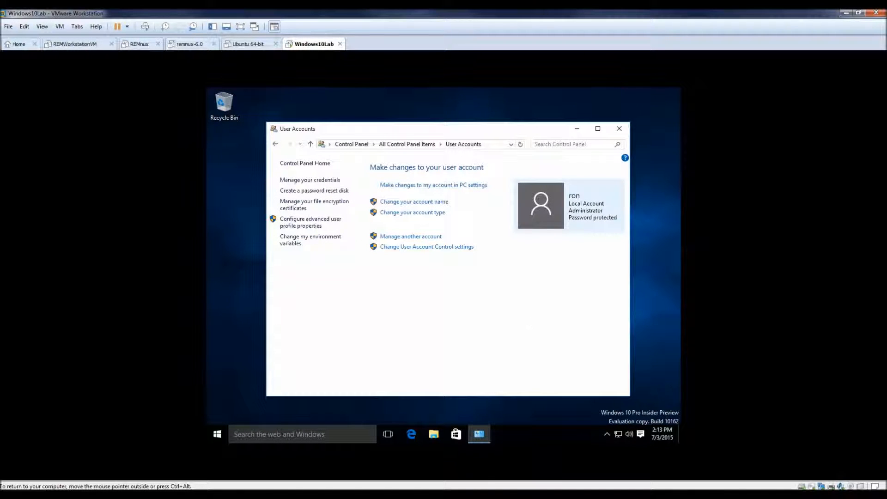
left_click(618, 129)
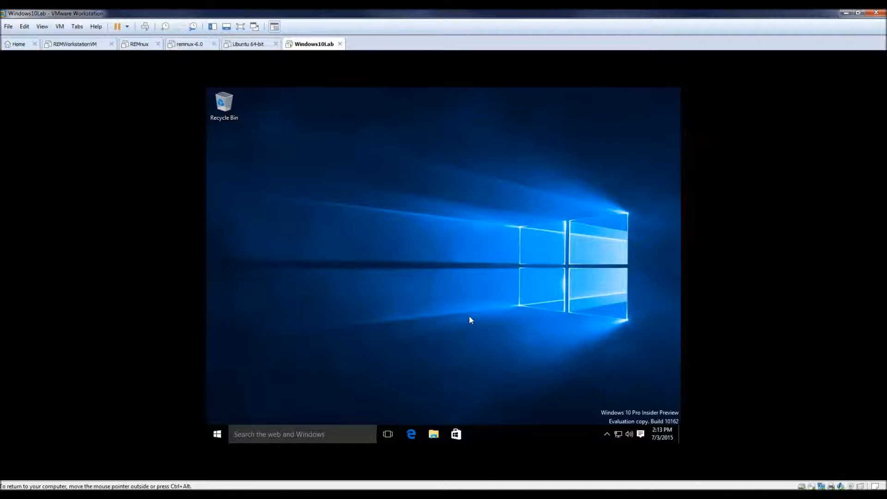
mouse_move(411, 434)
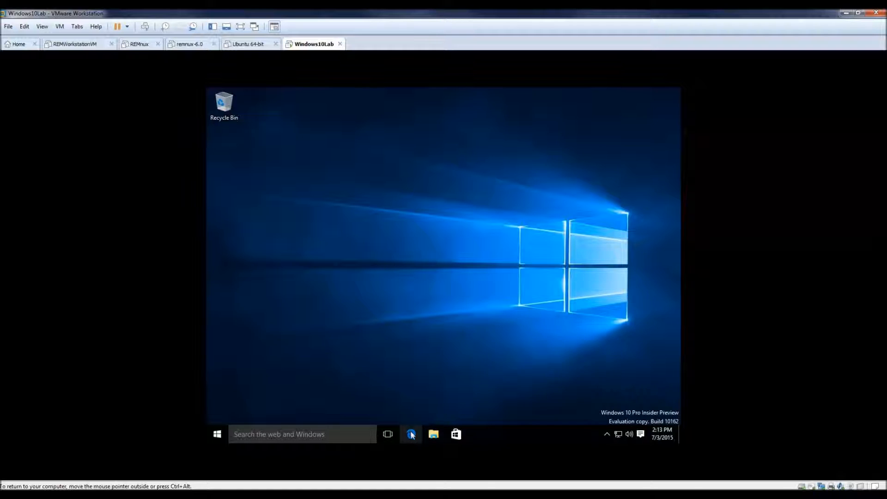
Launch Microsoft Edge from the taskbar and maximize its window.
left_click(411, 434)
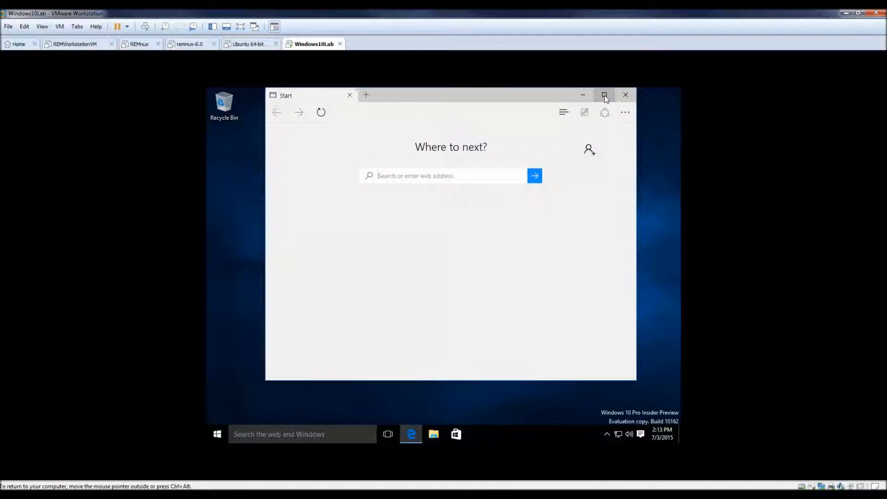
left_click(604, 94)
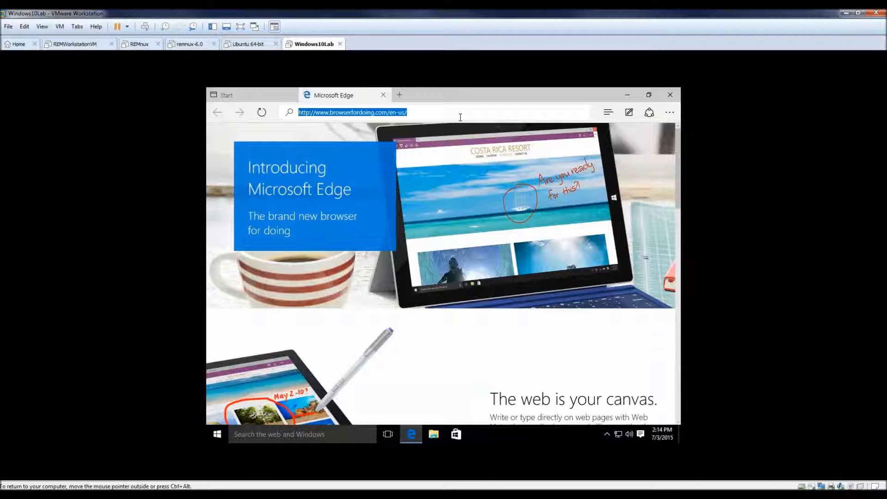
mouse_move(496, 110)
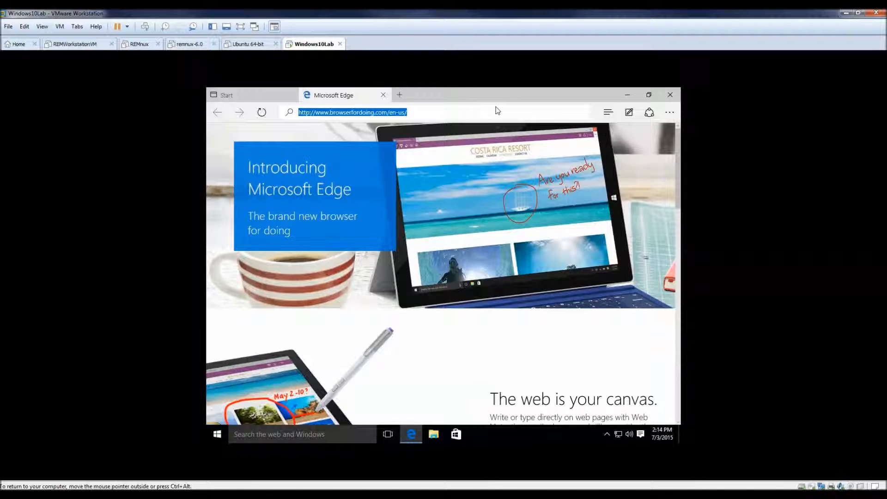
mouse_move(497, 111)
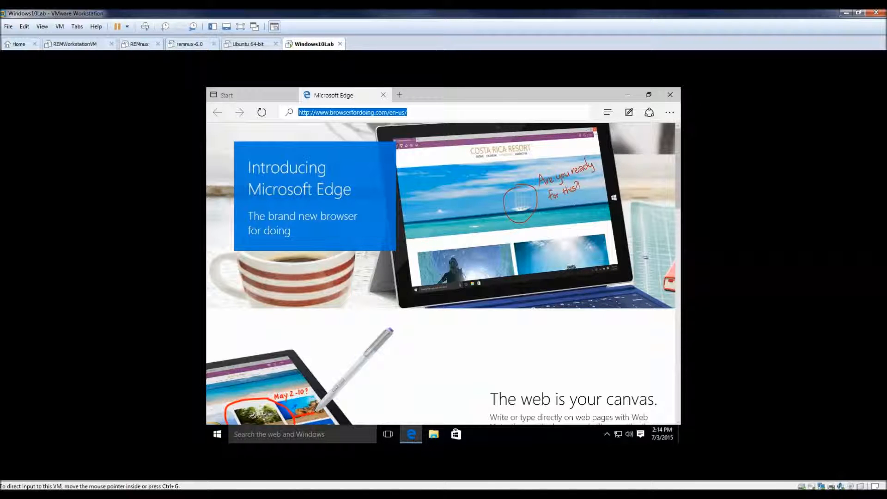